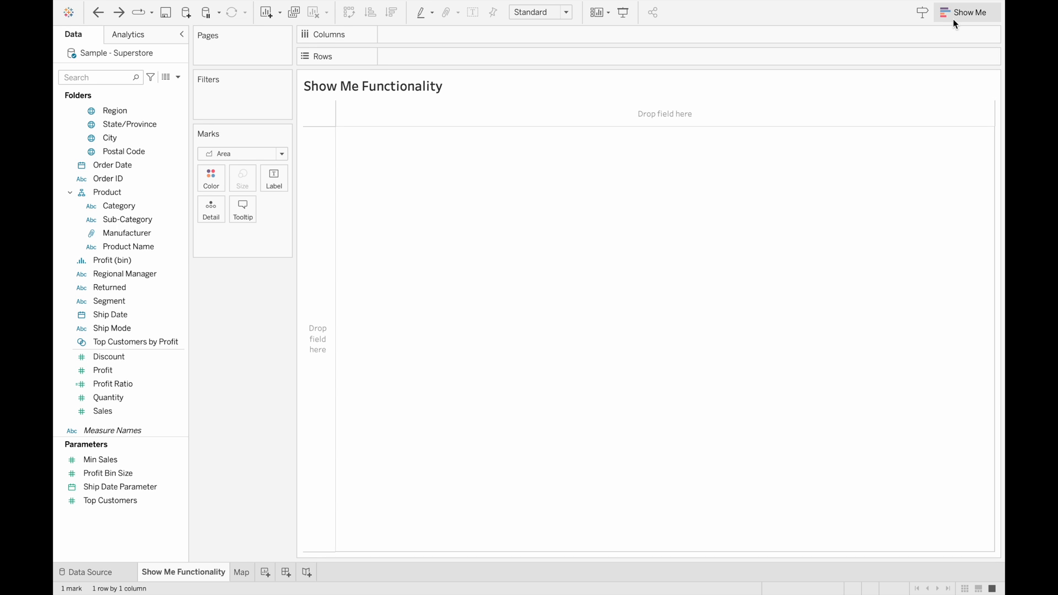
Step: Show the Show Me chart-type gallery for the empty sheet
click(965, 12)
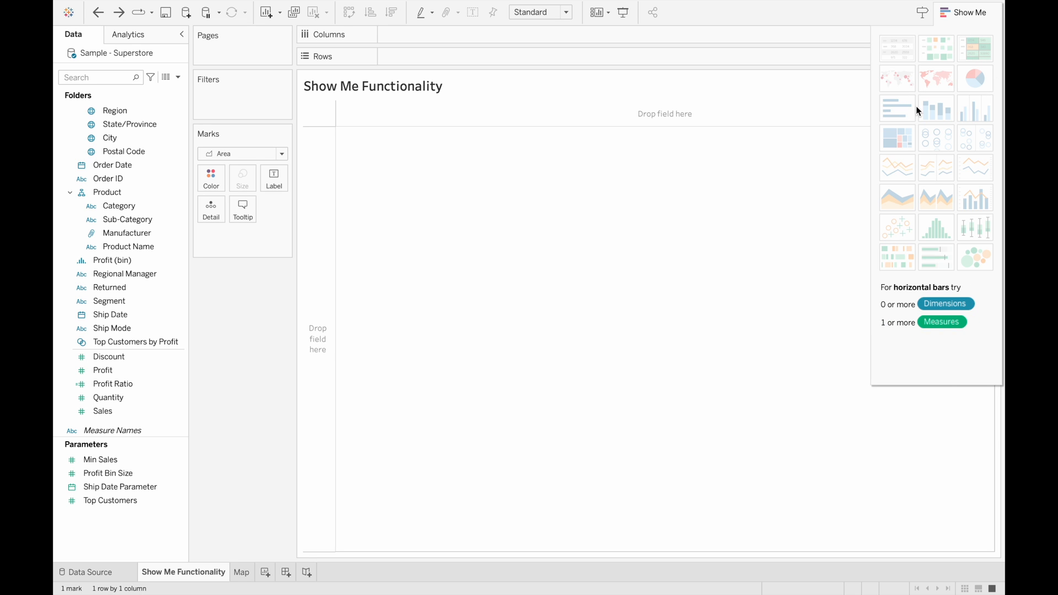
mouse_move(935, 258)
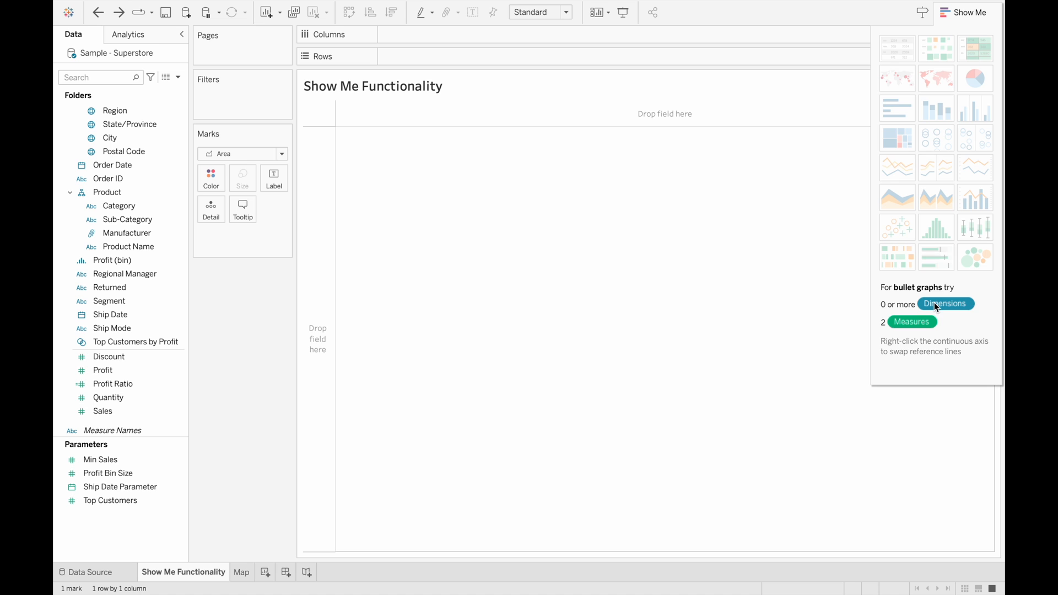
mouse_move(896, 108)
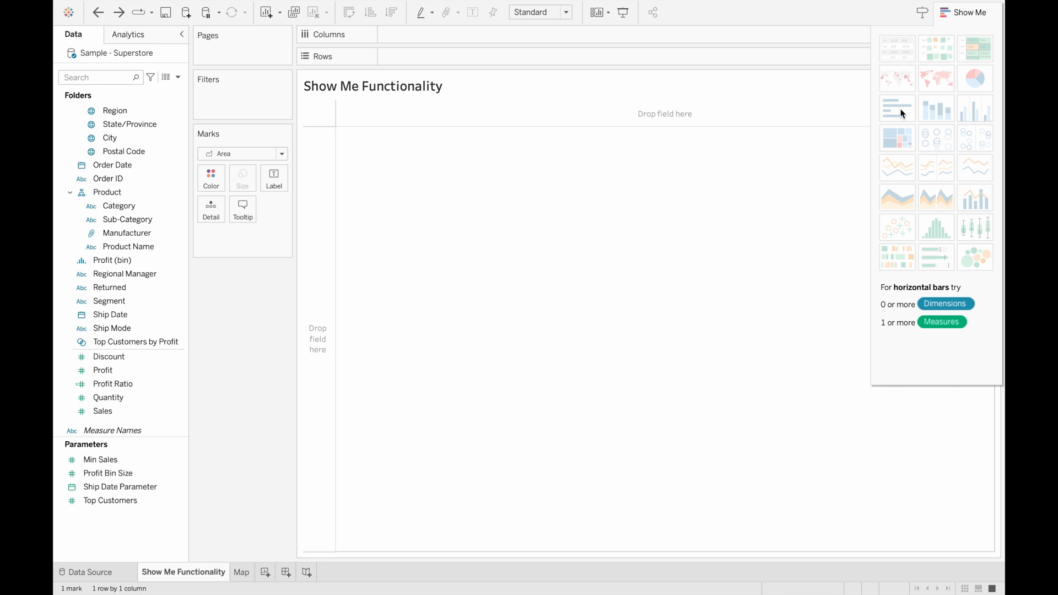
mouse_move(672, 206)
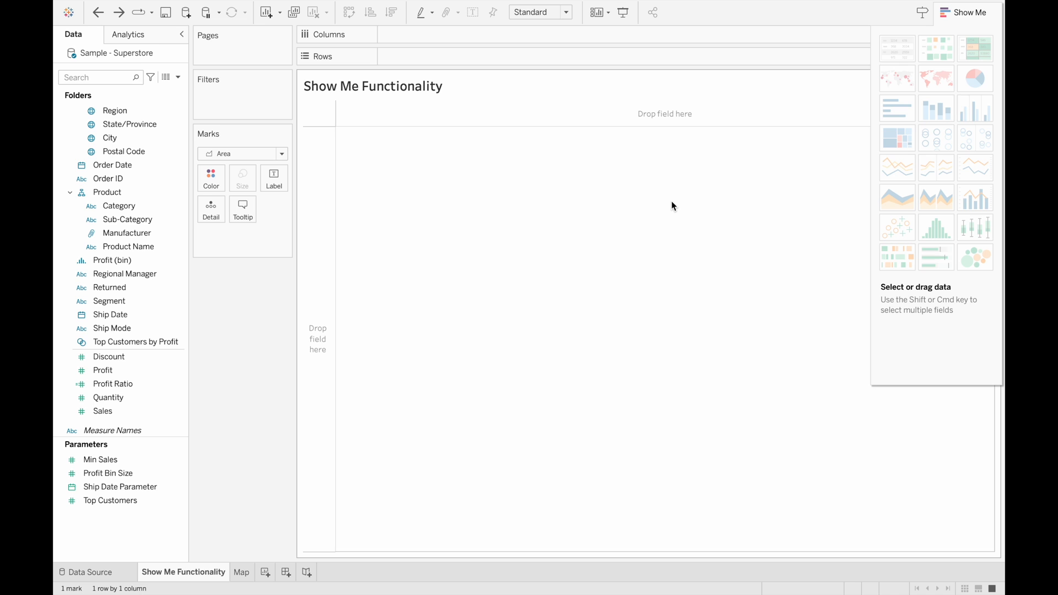
mouse_move(381, 237)
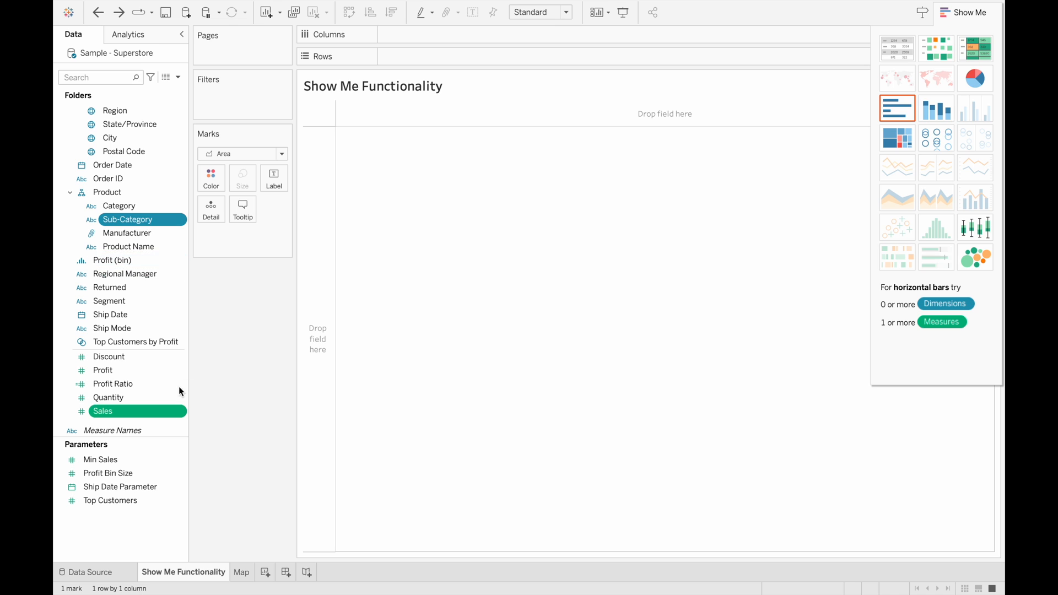
mouse_move(634, 192)
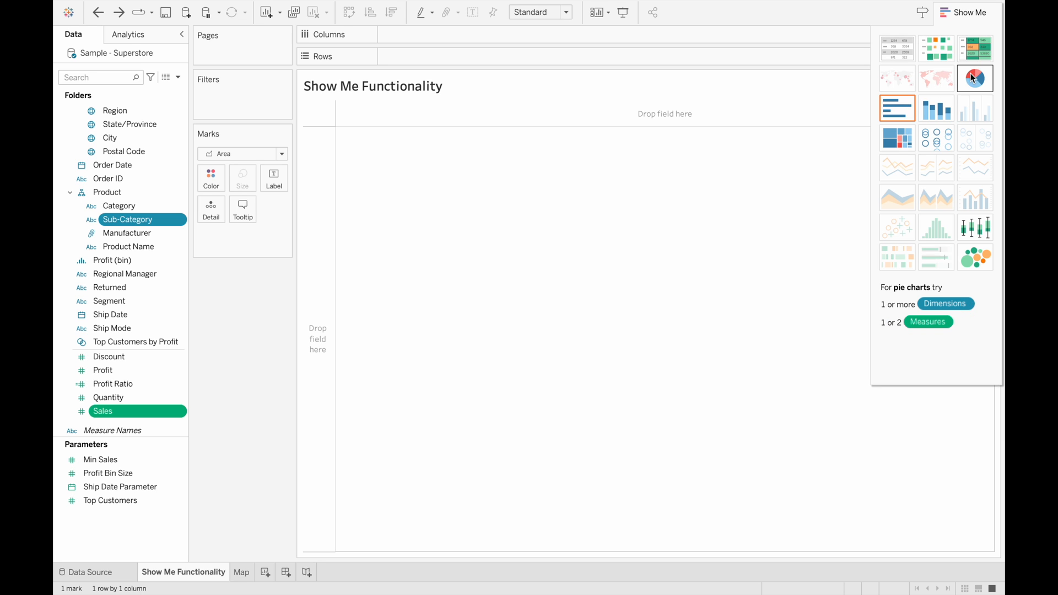
mouse_move(968, 93)
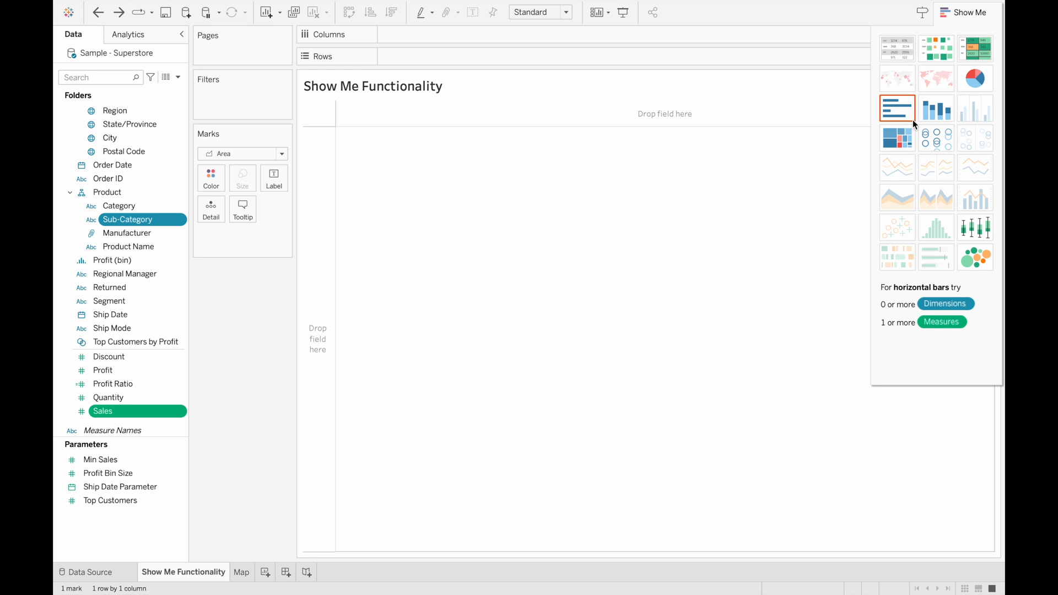
mouse_move(937, 138)
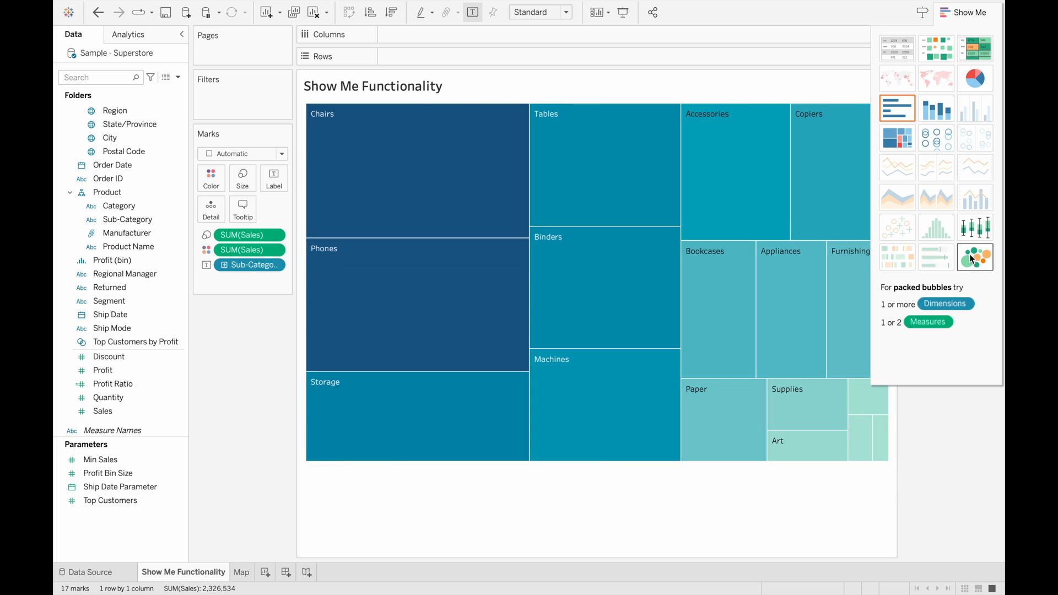
Step: Turn Sales by Sub-Category into vertical bars by swapping axes, sorted ascending
click(935, 138)
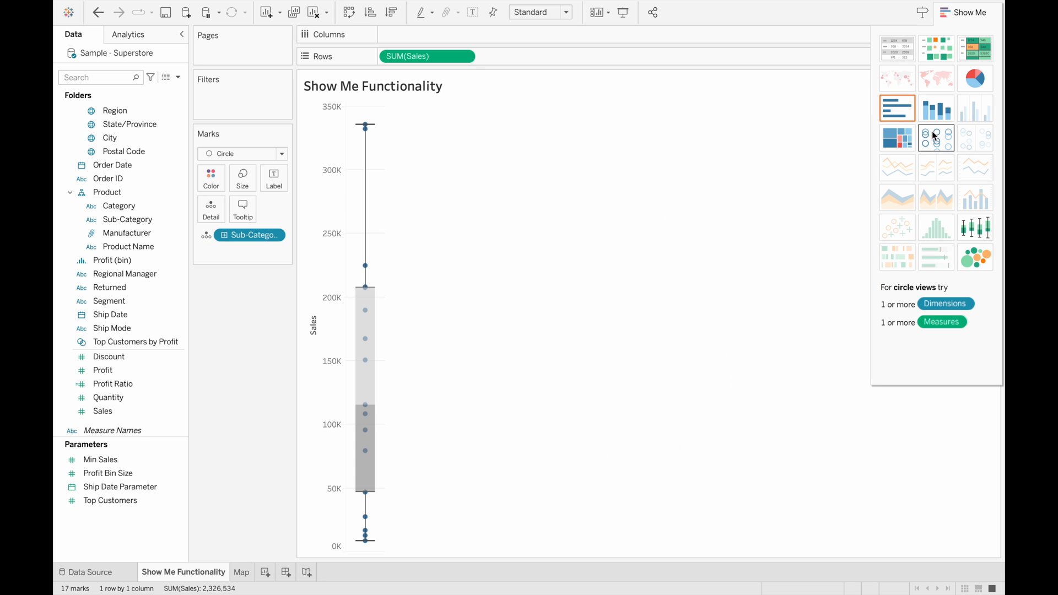
click(897, 108)
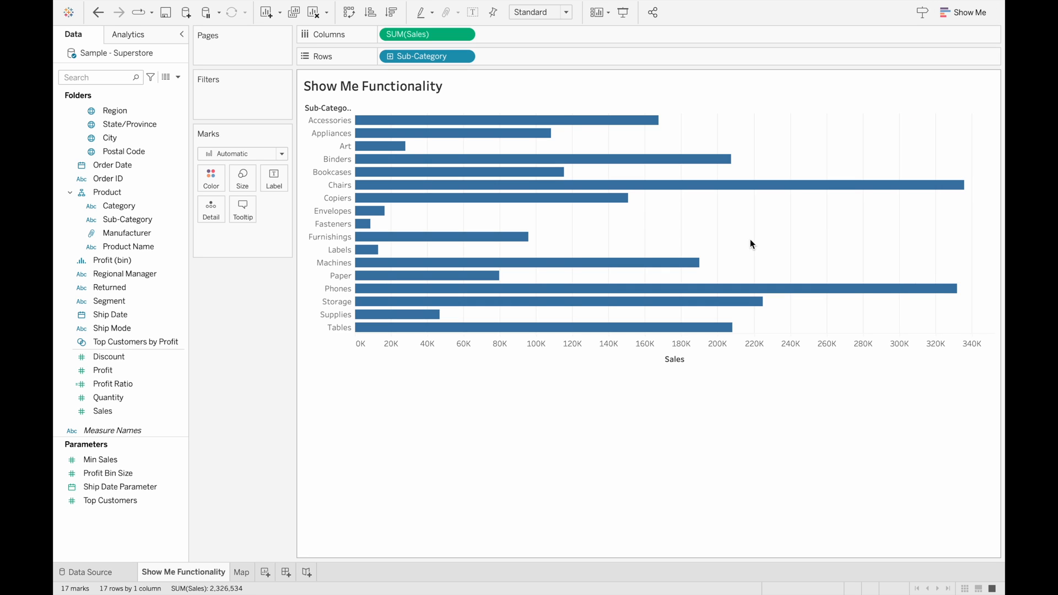
mouse_move(680, 281)
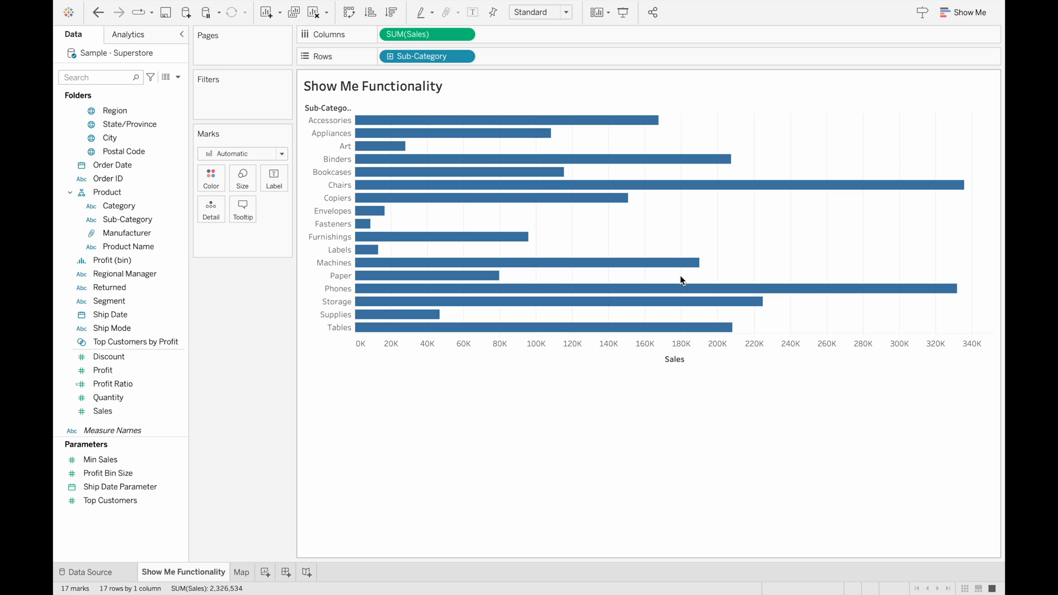
mouse_move(677, 280)
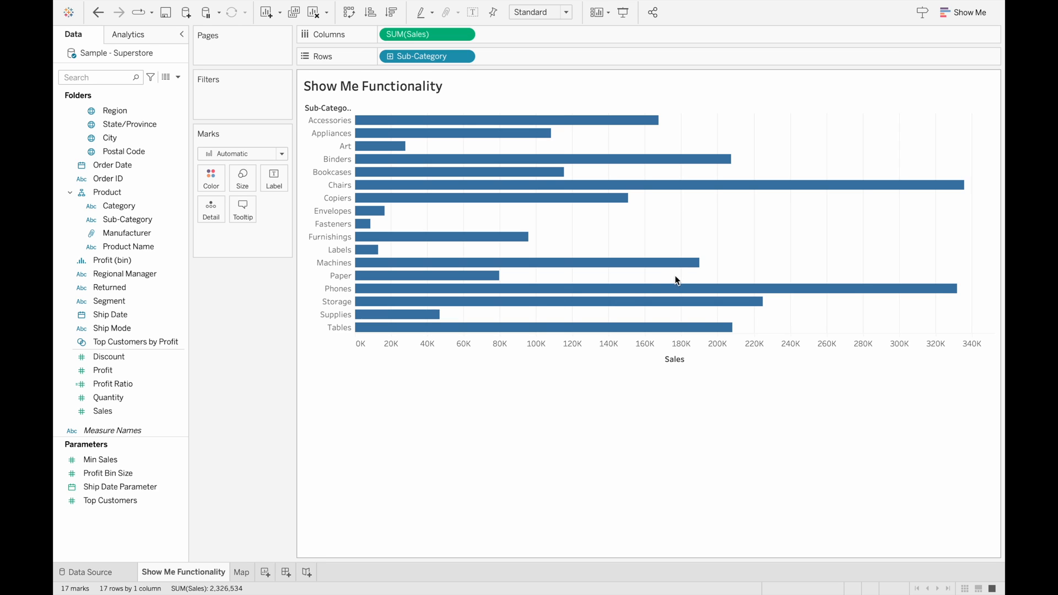
mouse_move(632, 301)
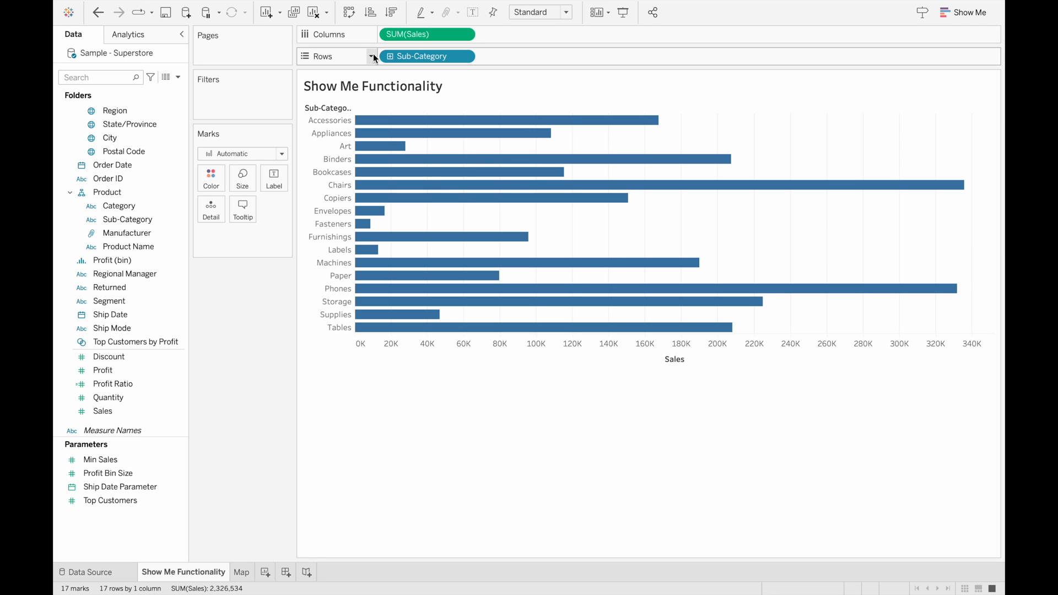
click(348, 13)
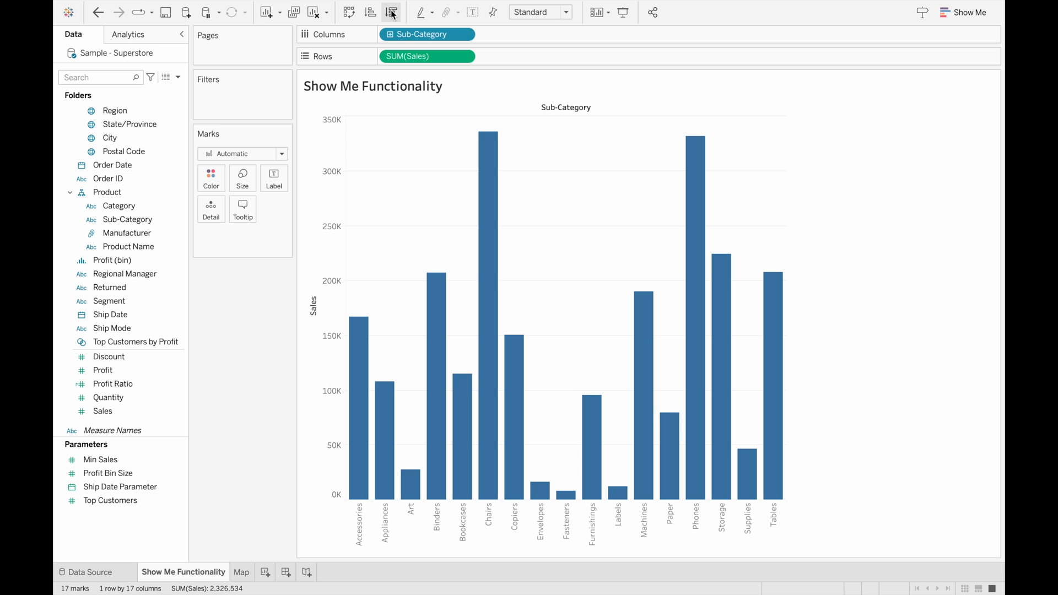
click(369, 12)
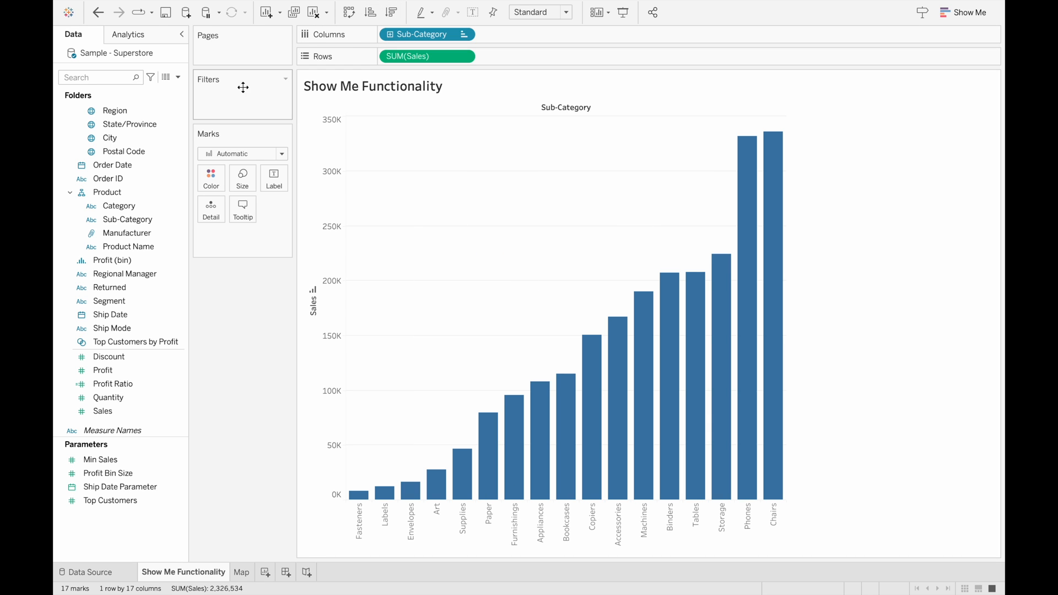
mouse_move(237, 105)
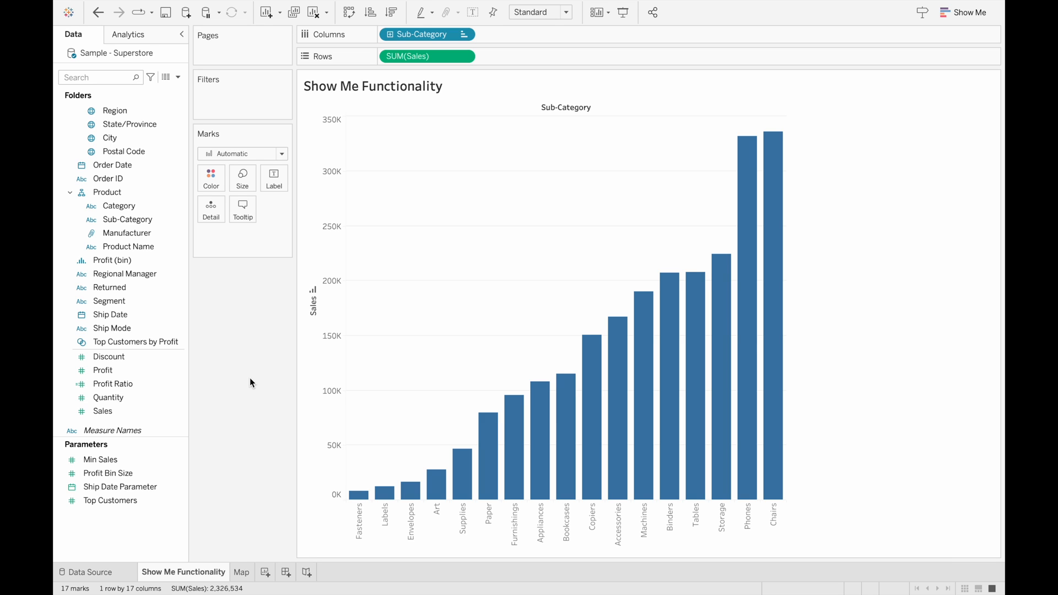
mouse_move(250, 382)
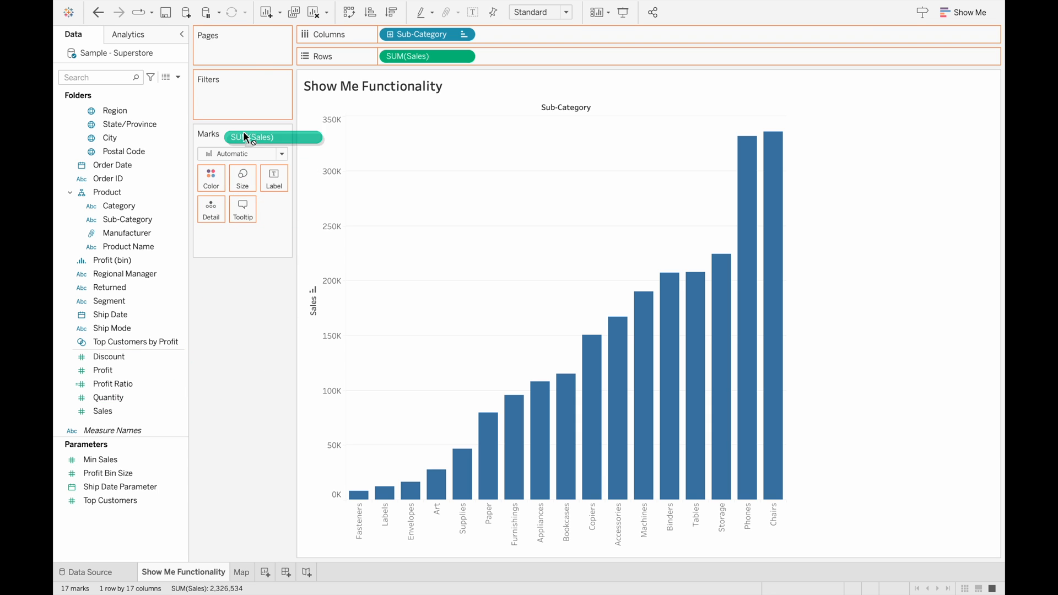
Step: Label the bars with SUM(Sales), from 8,532 for Fasteners to 335,768 for Chairs
drag(273, 137, 274, 234)
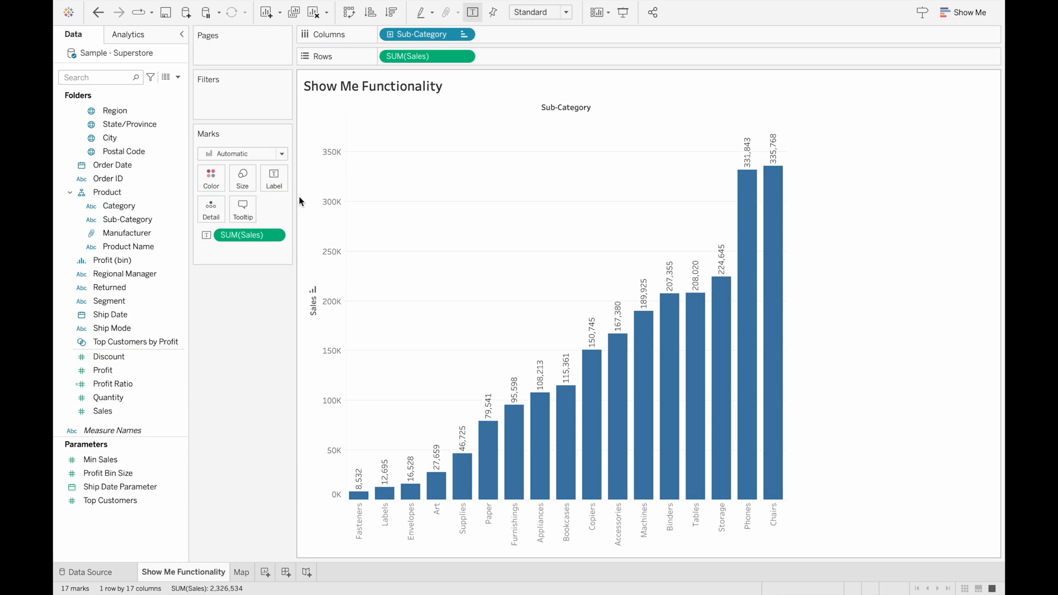
mouse_move(616, 341)
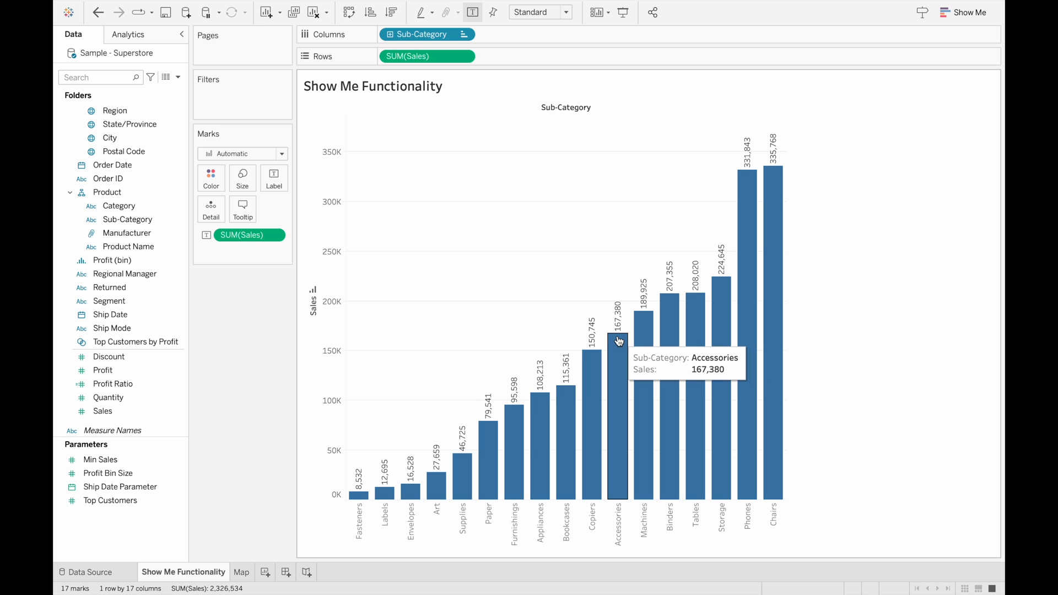
mouse_move(705, 462)
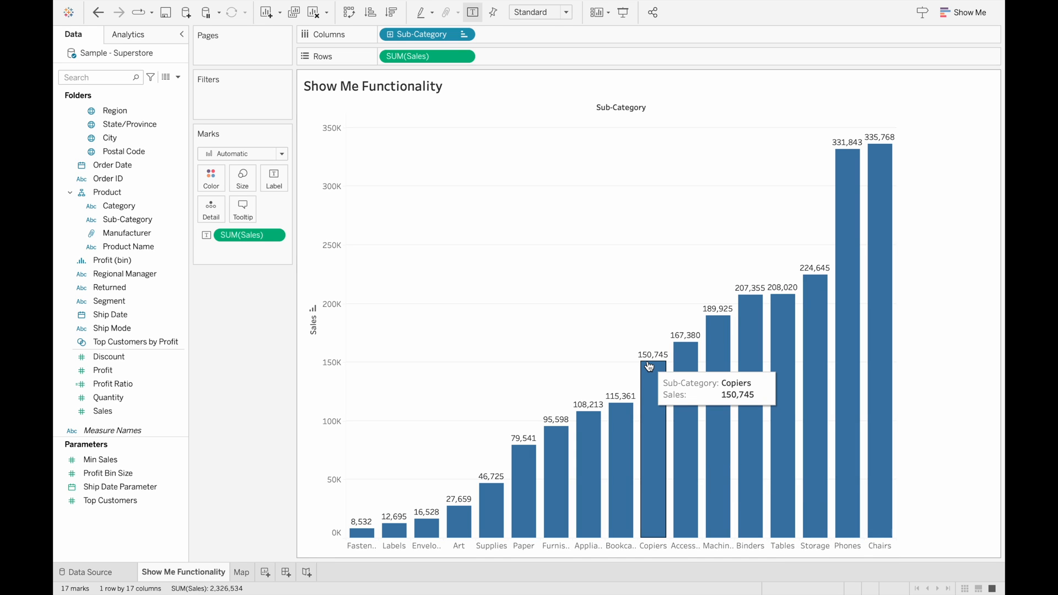
mouse_move(539, 324)
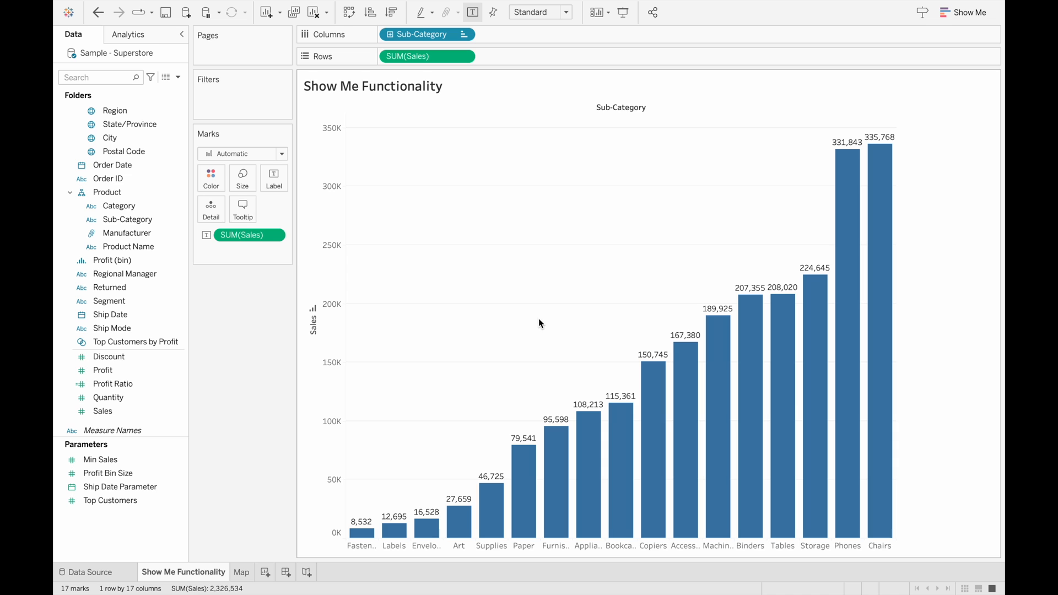
mouse_move(198, 357)
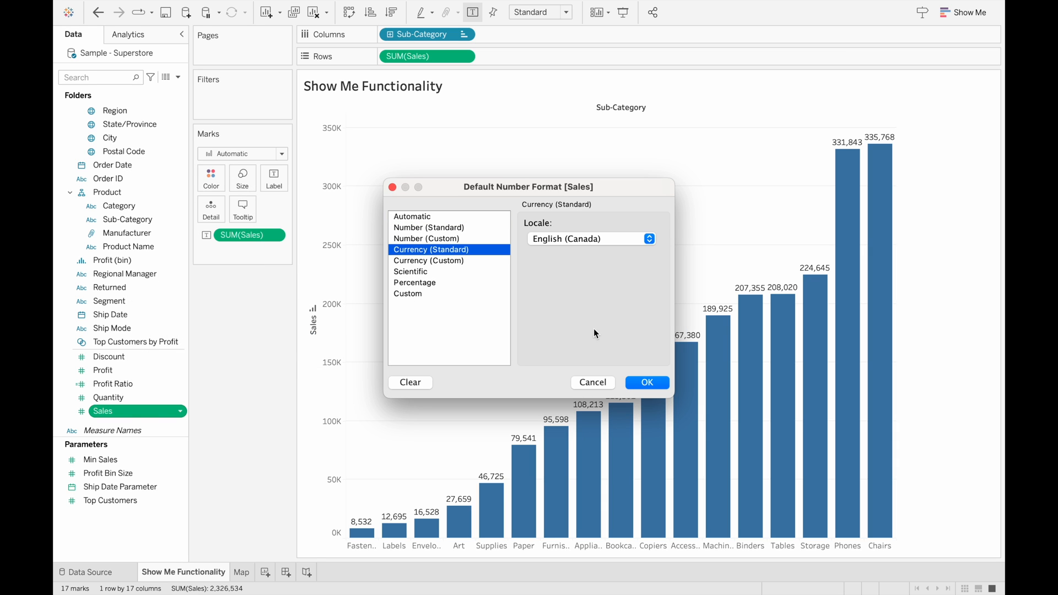
Step: Confirm Sales number format as Currency (Standard) with English (Canada) locale
click(645, 381)
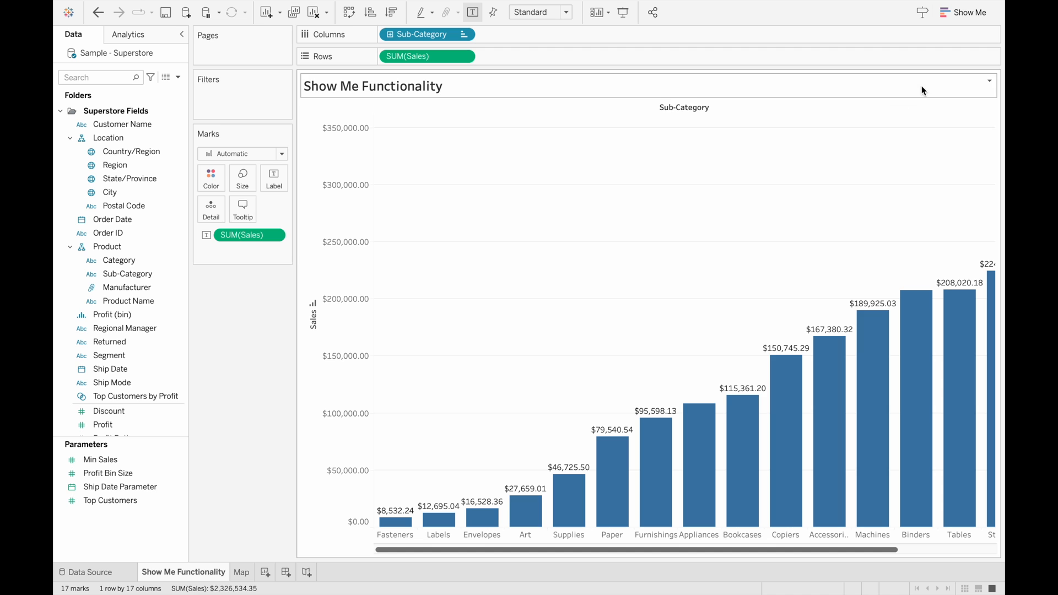
Step: Review Show Me chart types again, then switch to the empty Map sheet
click(967, 13)
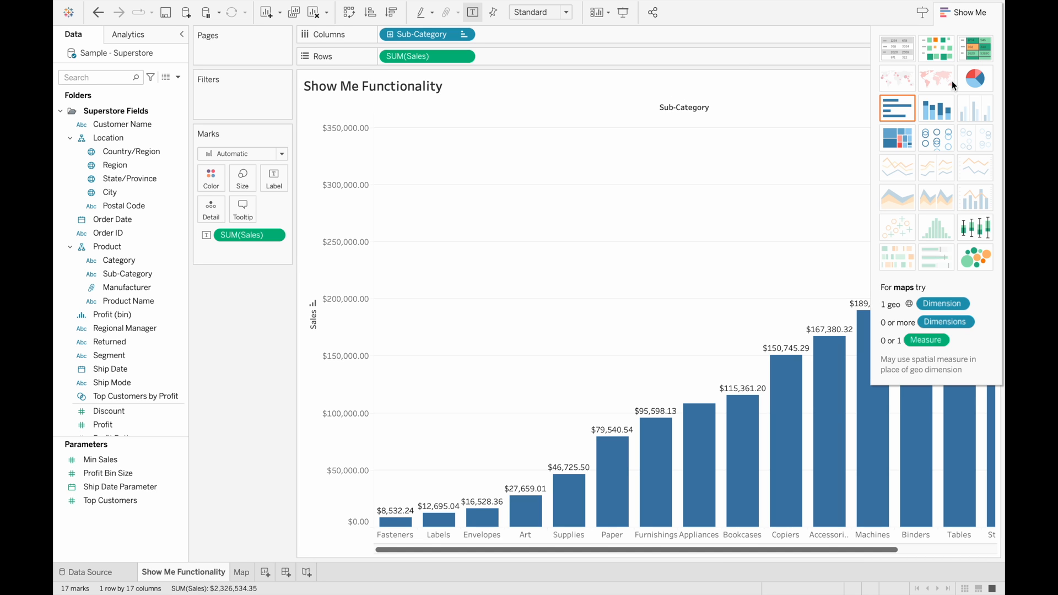
mouse_move(896, 166)
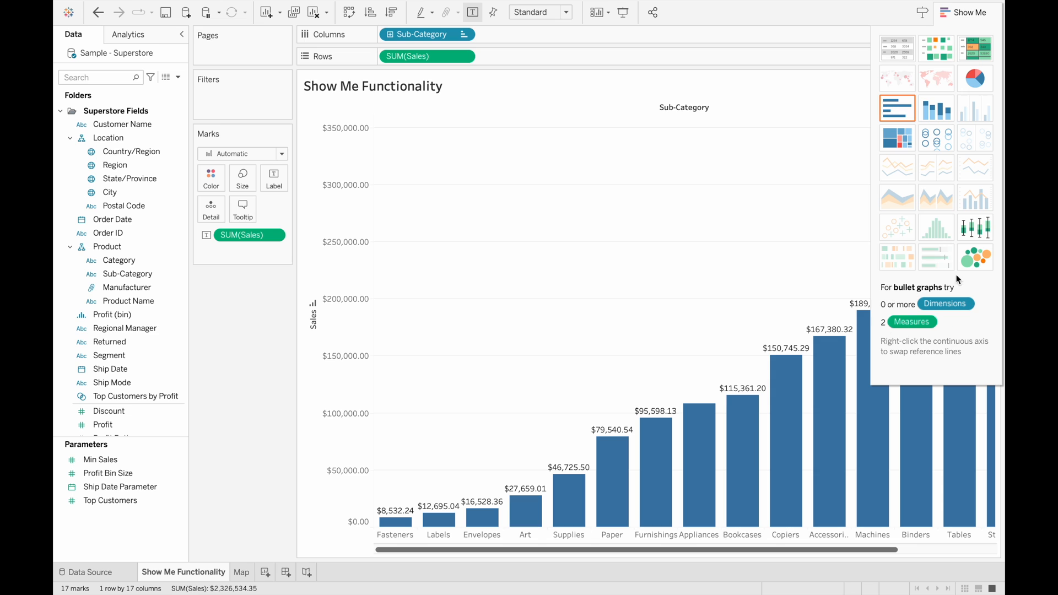
mouse_move(929, 327)
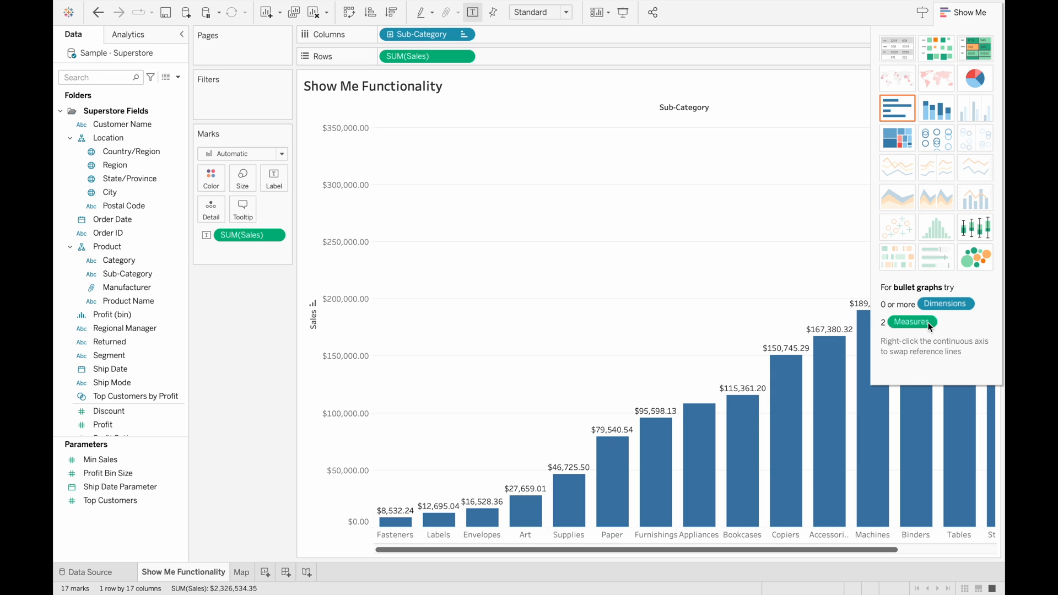
mouse_move(935, 78)
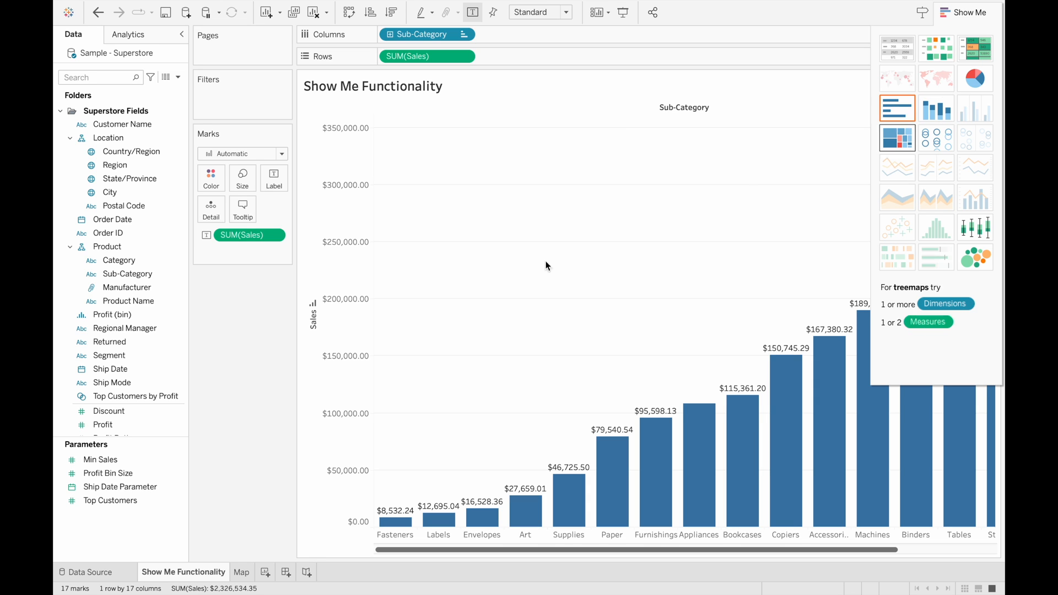
click(240, 571)
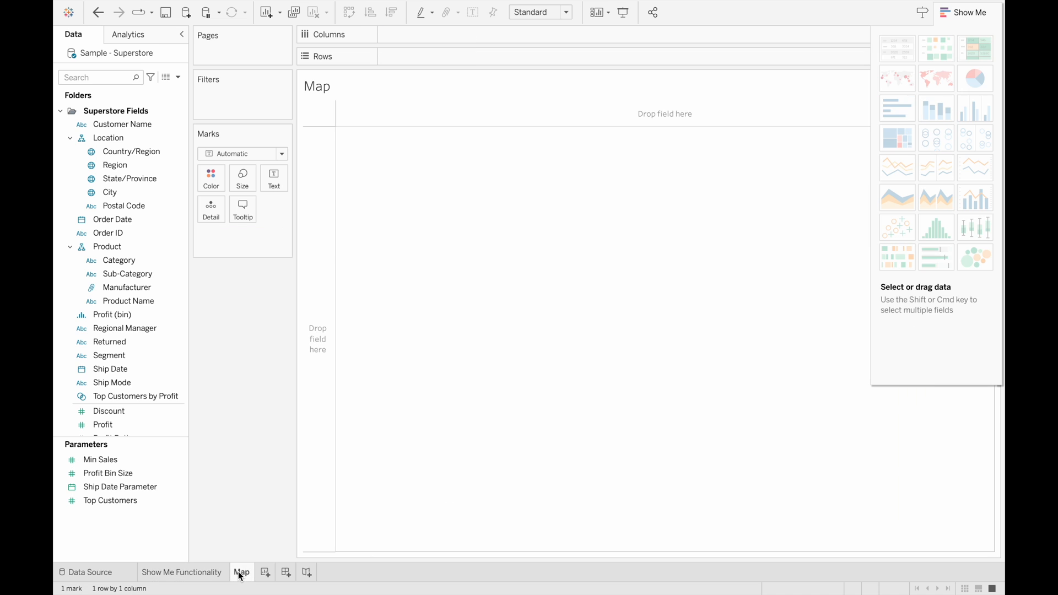
mouse_move(974, 78)
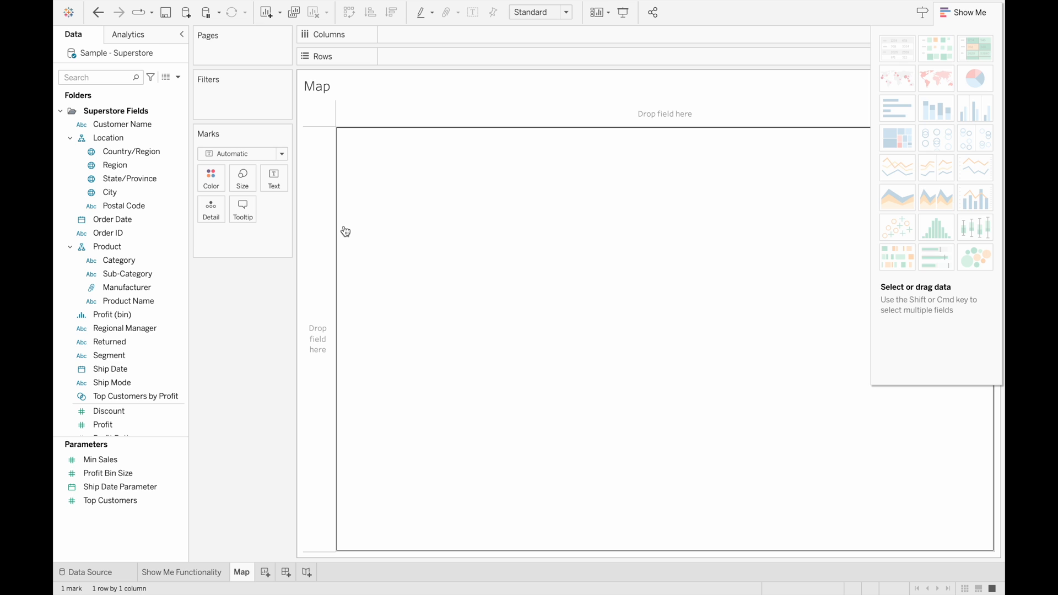
Step: Select Country/Region, Region and Postal Code, then open Postal Code's context menu
click(132, 151)
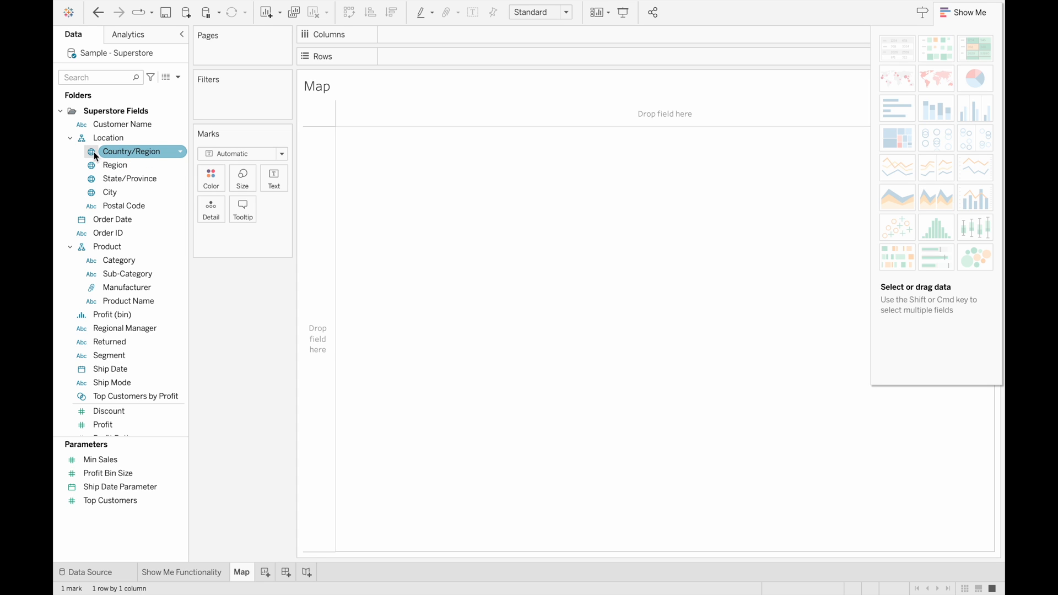
click(115, 165)
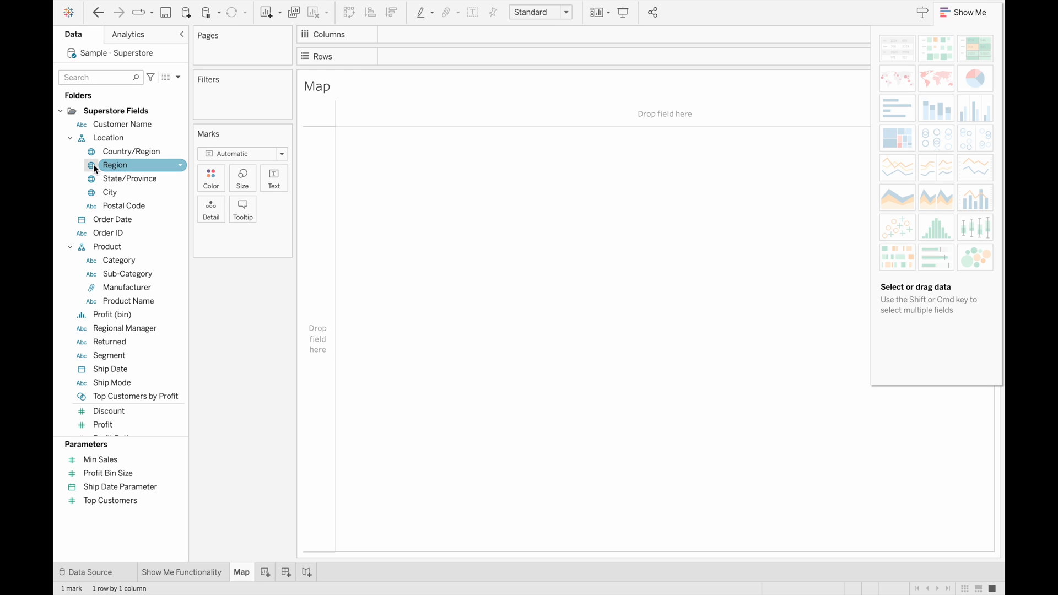
click(123, 206)
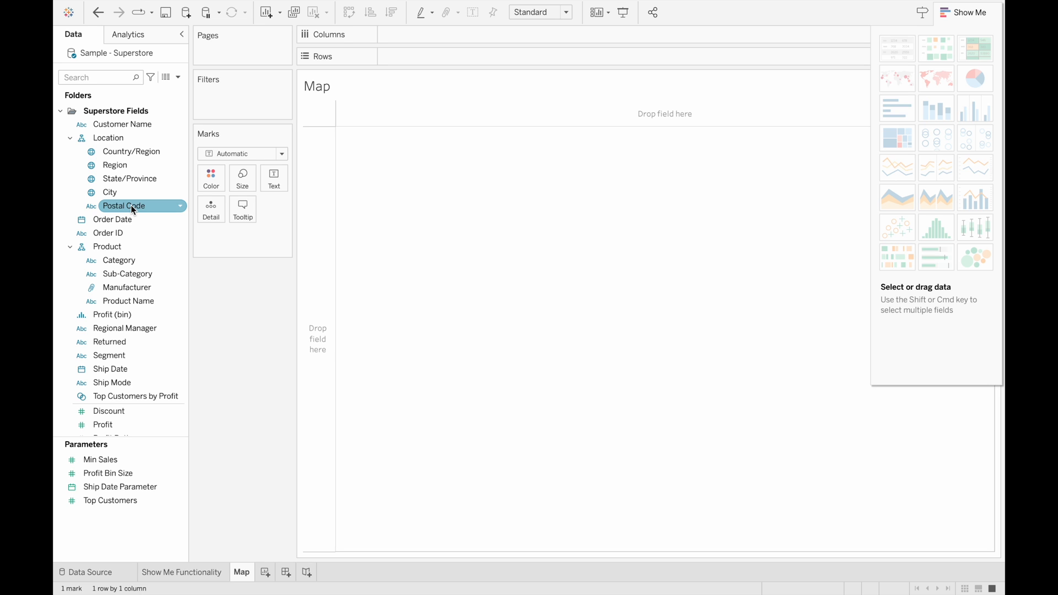
right_click(124, 205)
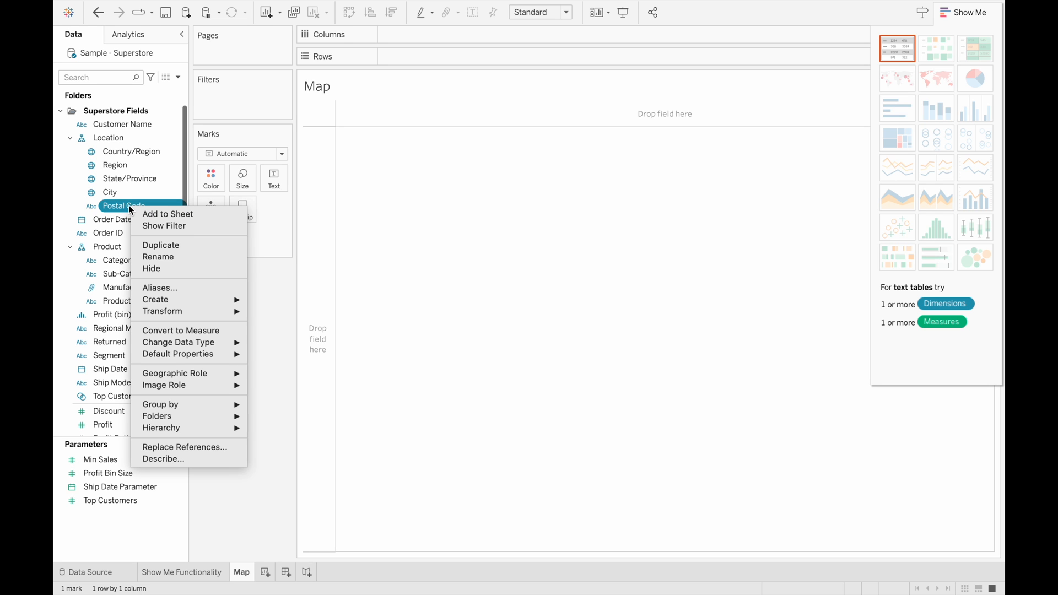
mouse_move(100, 213)
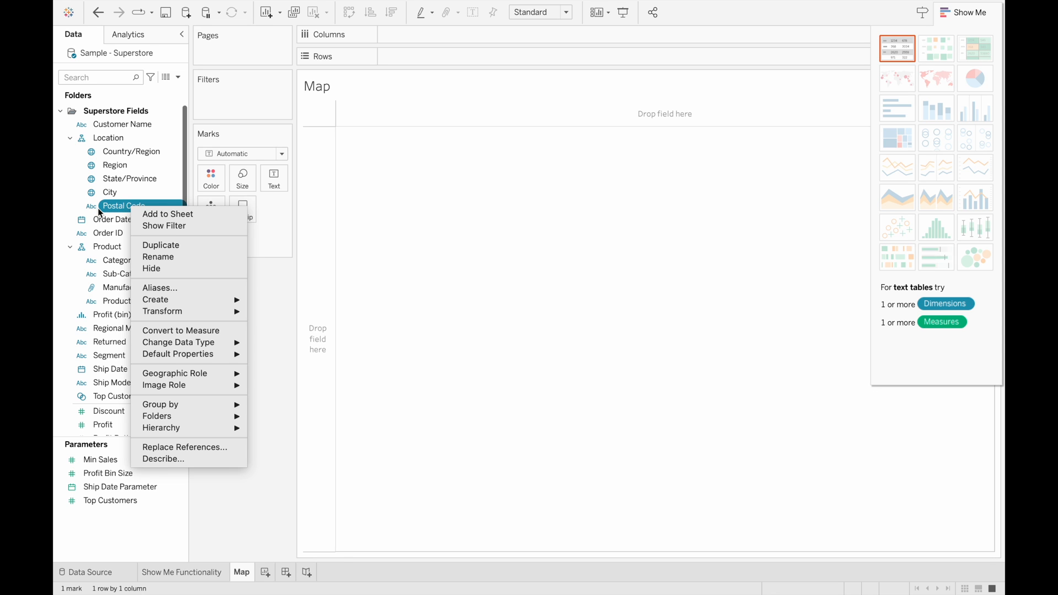
mouse_move(170, 238)
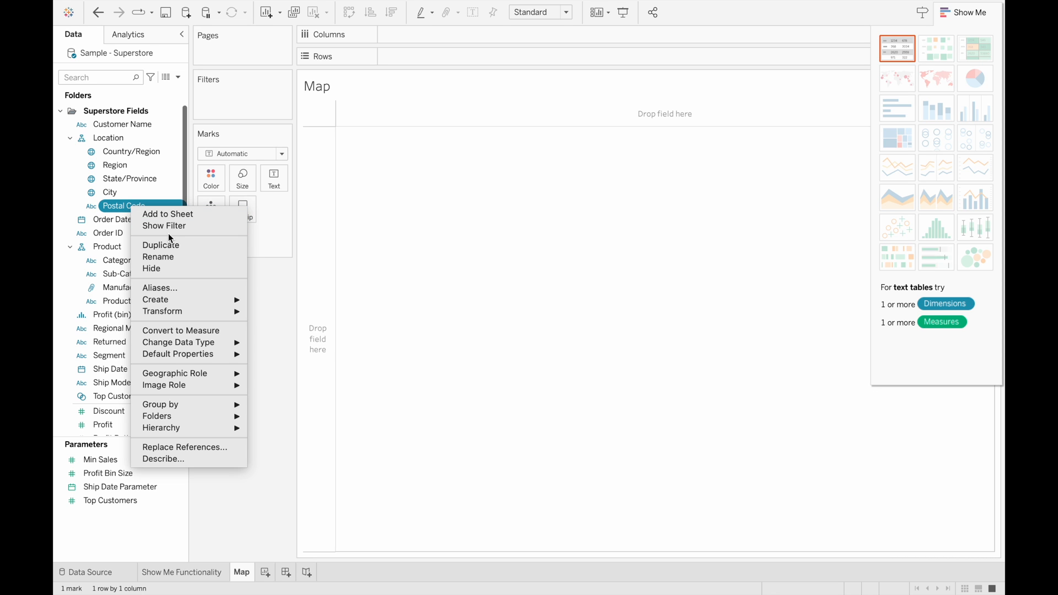
mouse_move(176, 287)
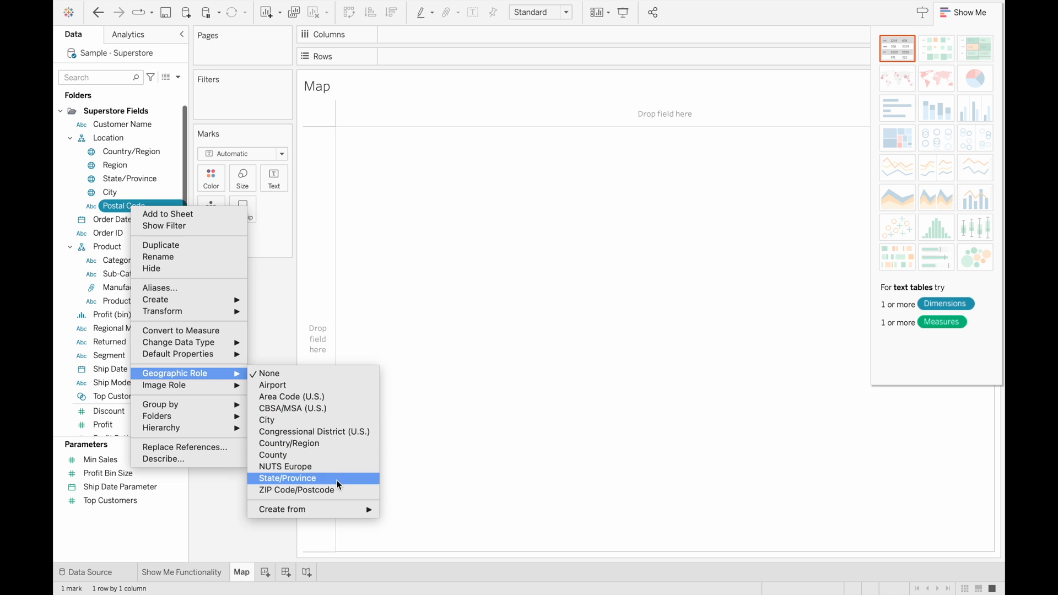
mouse_move(330, 490)
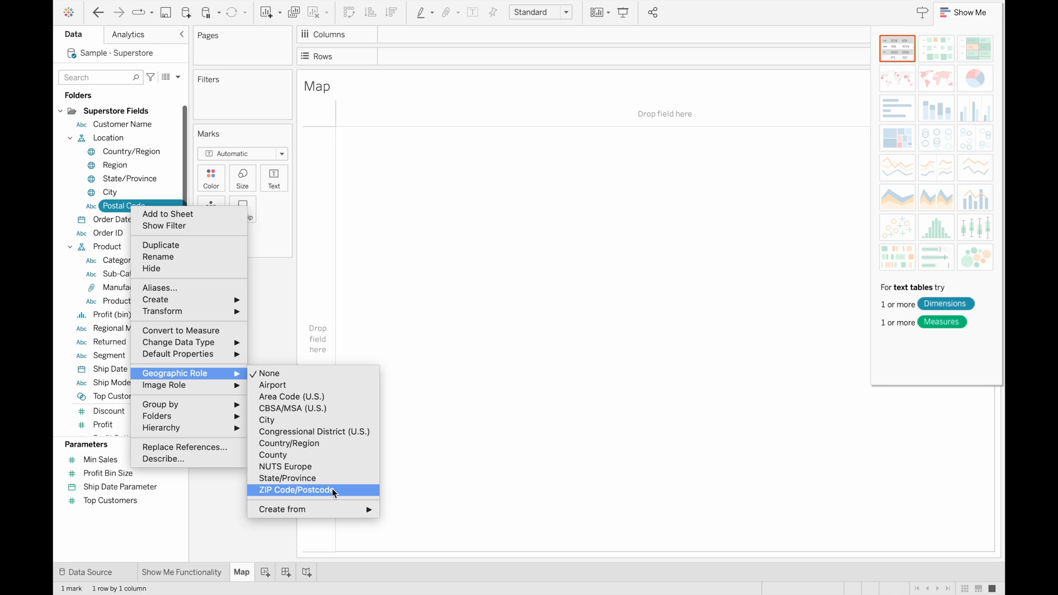
Step: Assign Postal Code the ZIP Code/Postcode geographic role
click(297, 490)
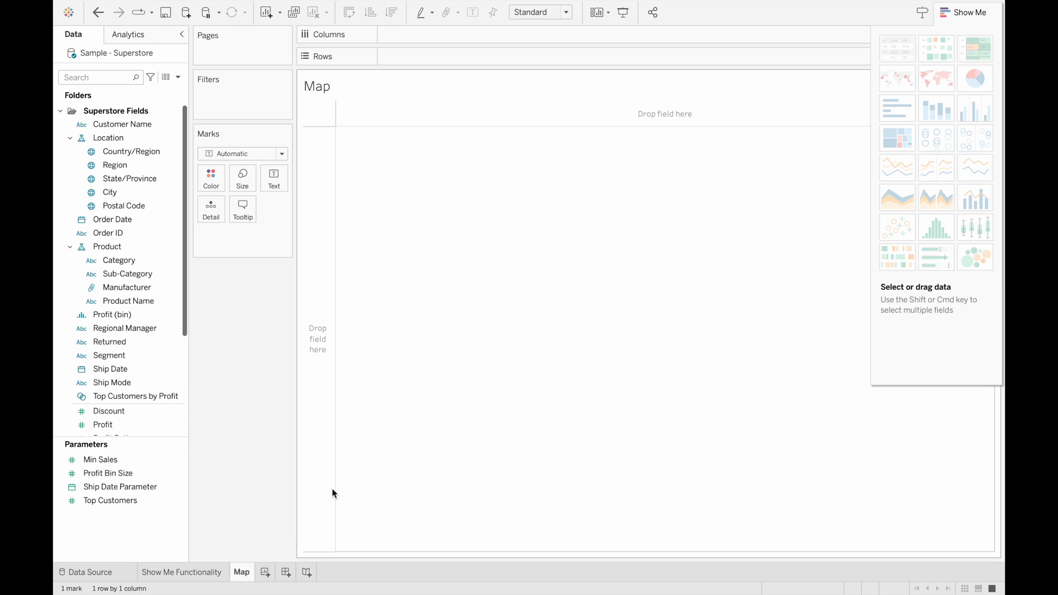
Step: Select the Postal Code field in the Data pane to start the map
click(124, 205)
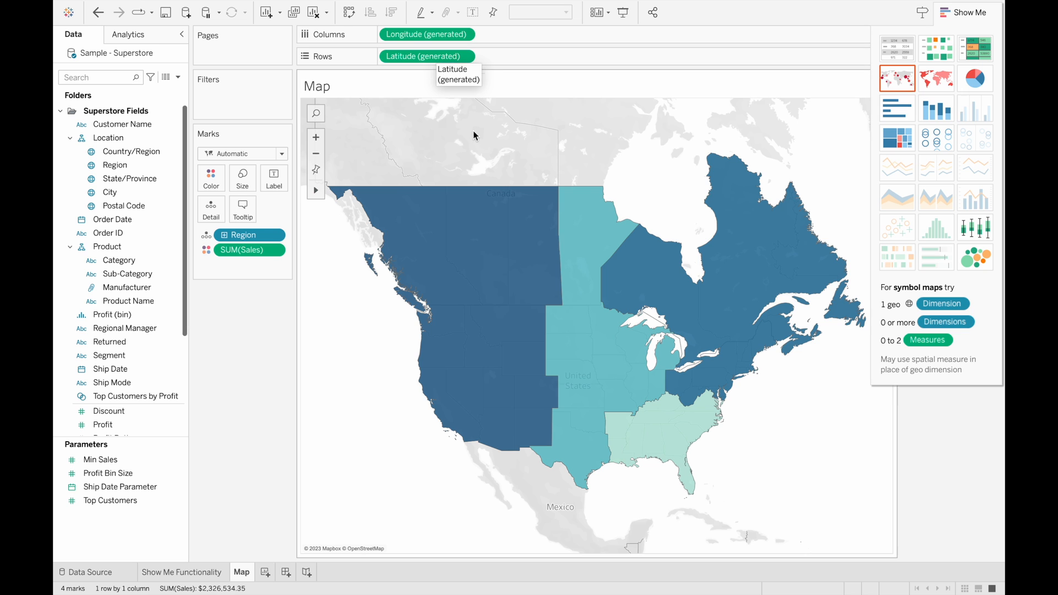
mouse_move(510, 205)
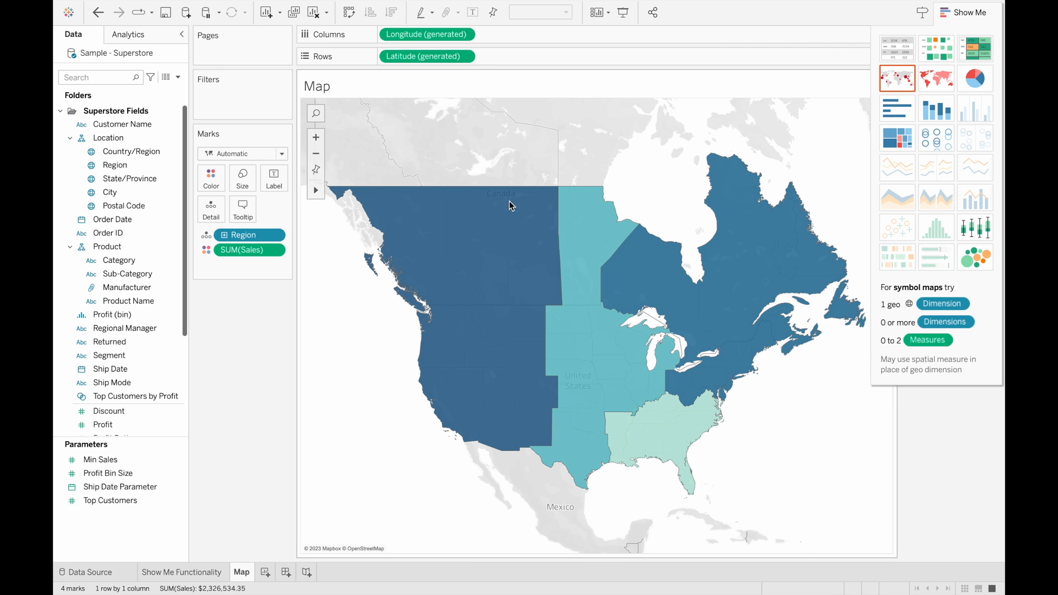
mouse_move(673, 425)
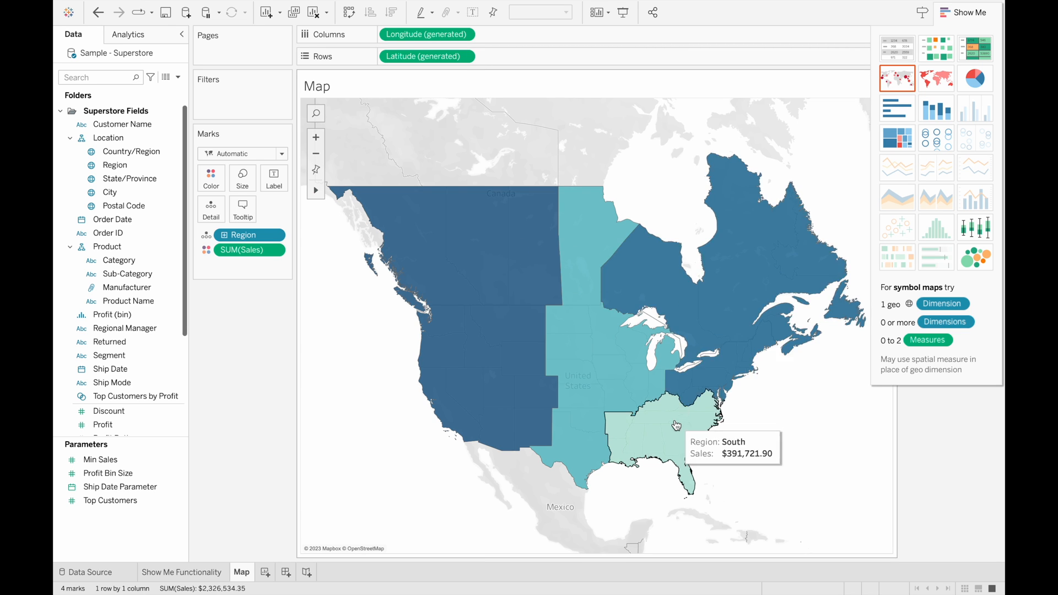
mouse_move(630, 390)
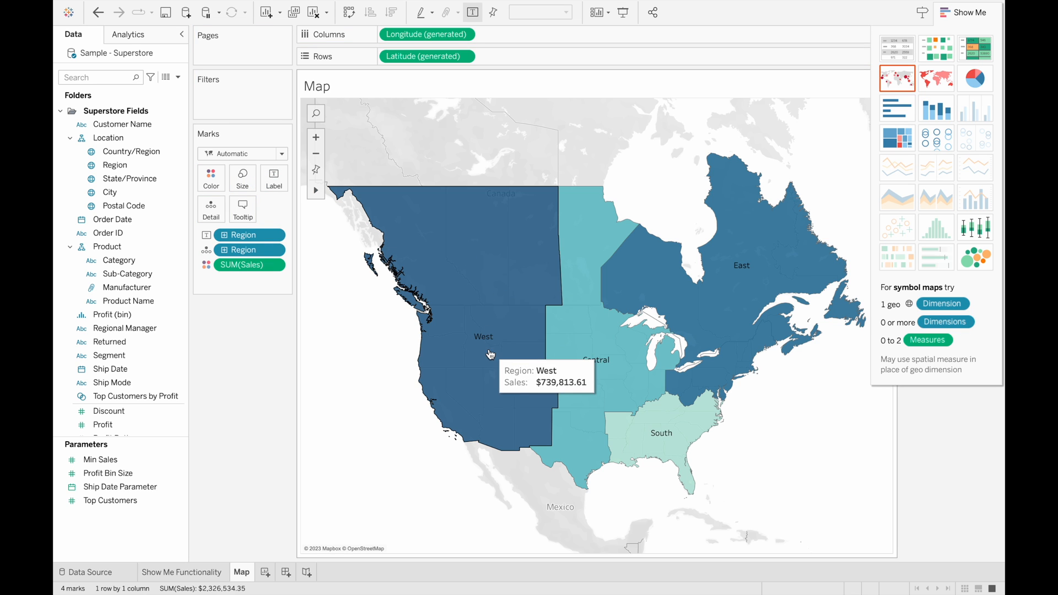
mouse_move(471, 273)
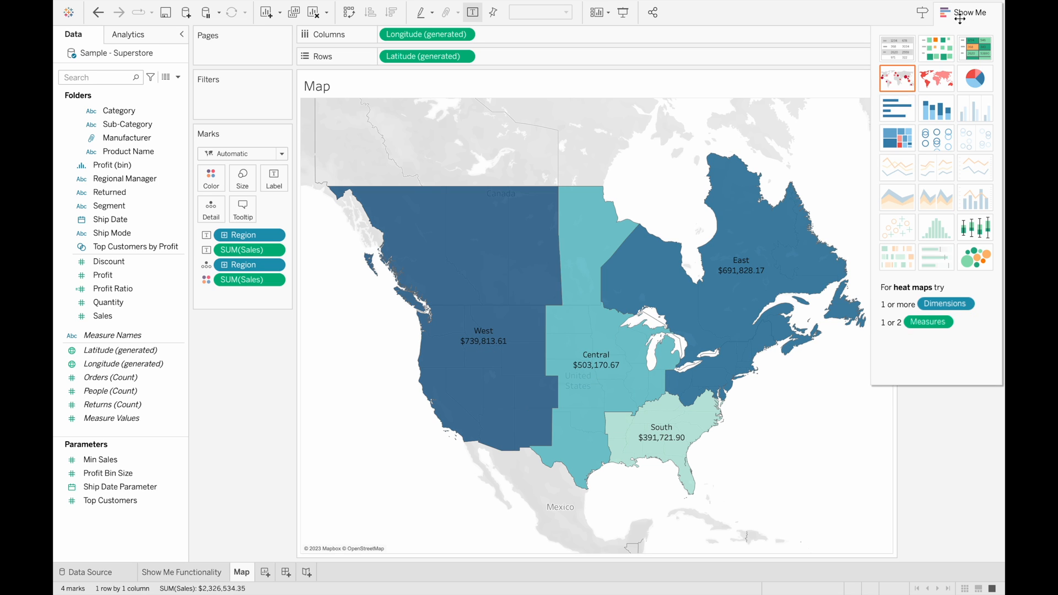
Step: Hide the Show Me panel to reveal the state-level labelled map
click(967, 12)
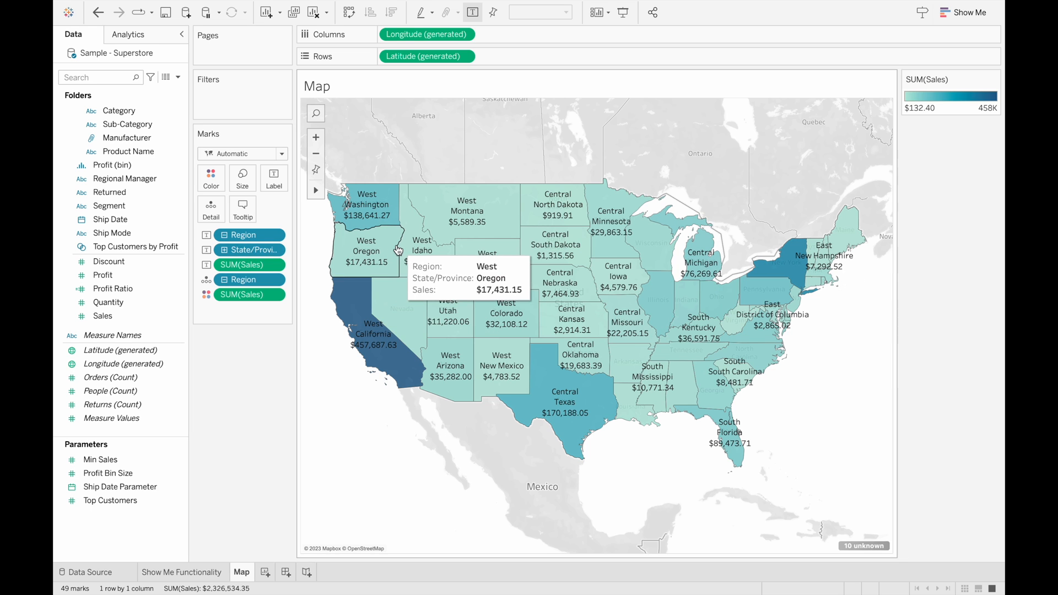
mouse_move(421, 261)
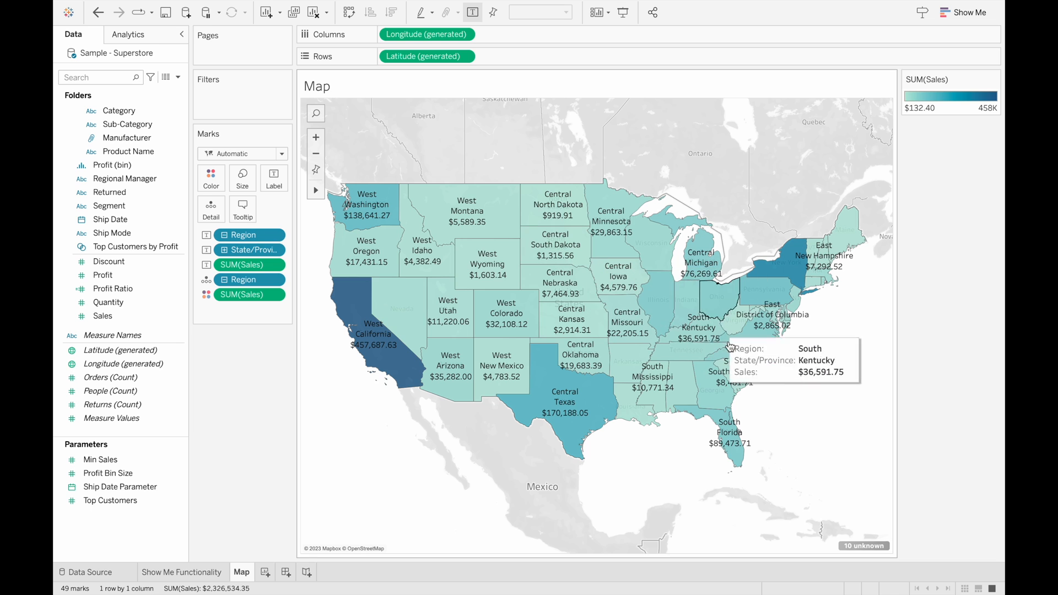
mouse_move(864, 546)
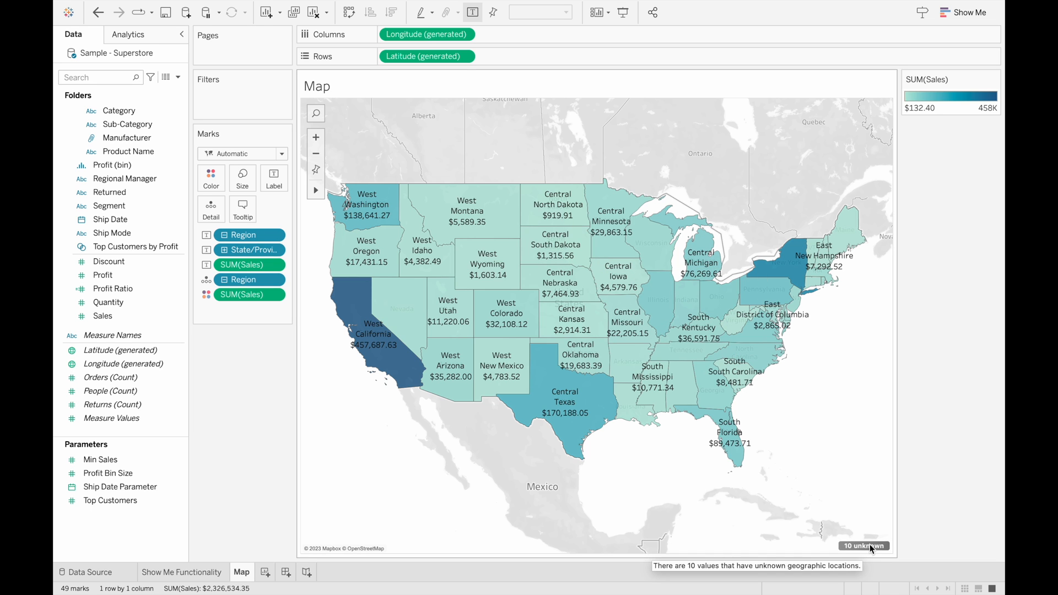
Step: Fix the 10 unknown locations by taking country from the Country/Region field
click(863, 546)
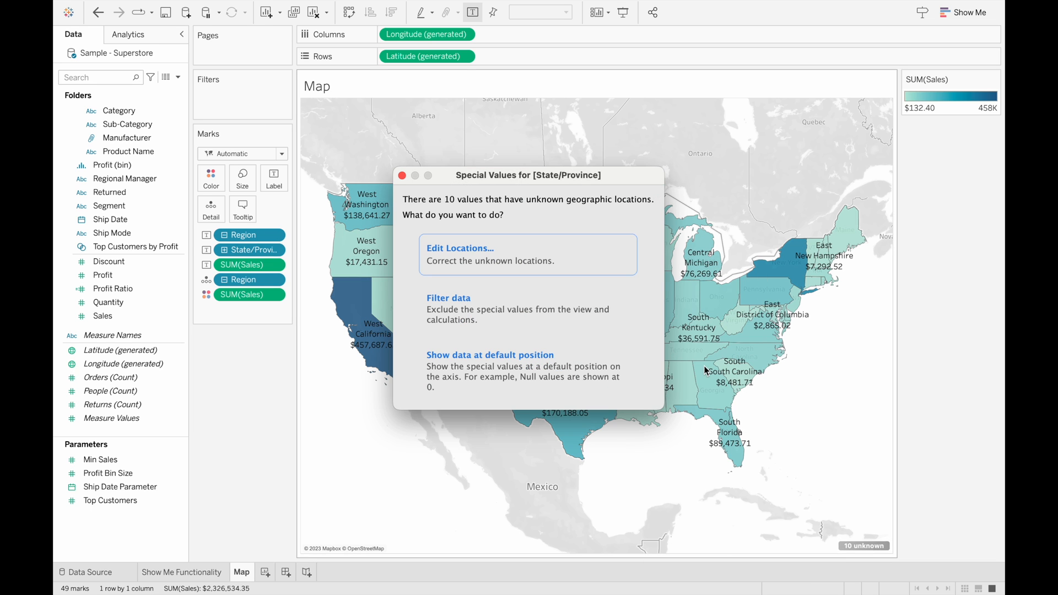
click(460, 249)
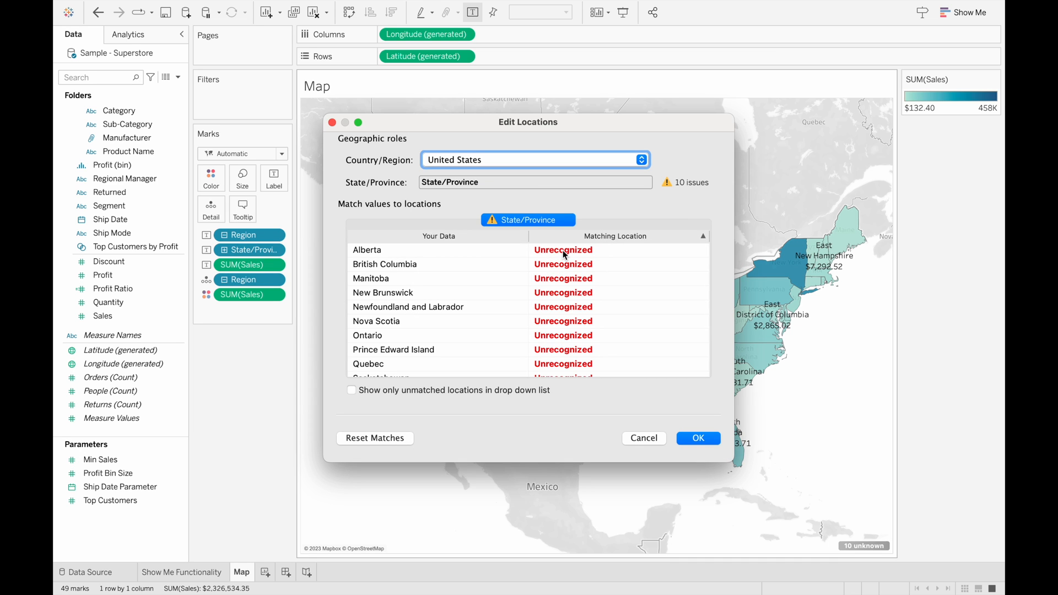
mouse_move(409, 279)
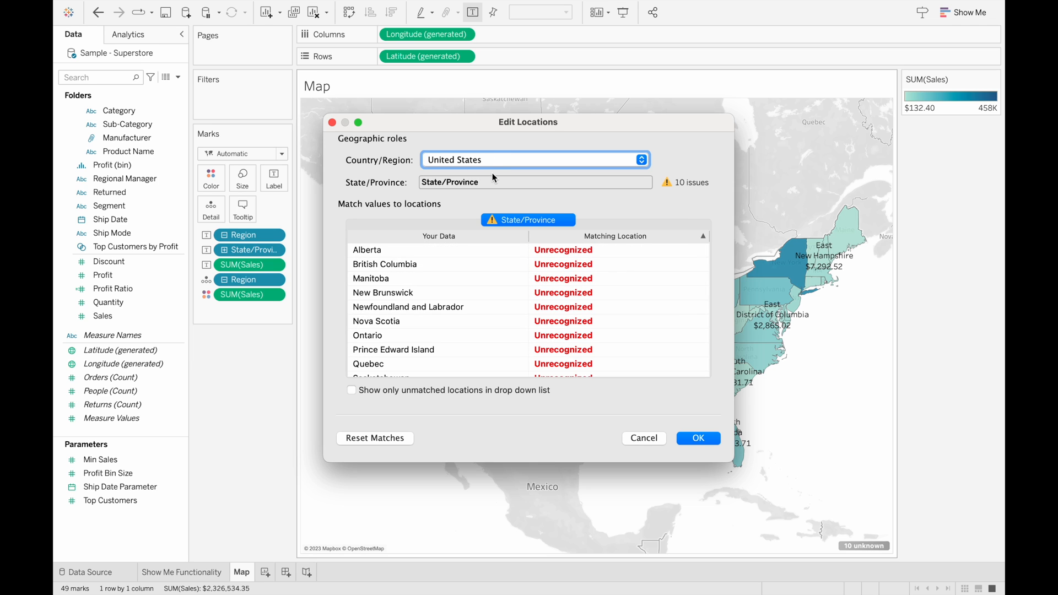
mouse_move(510, 181)
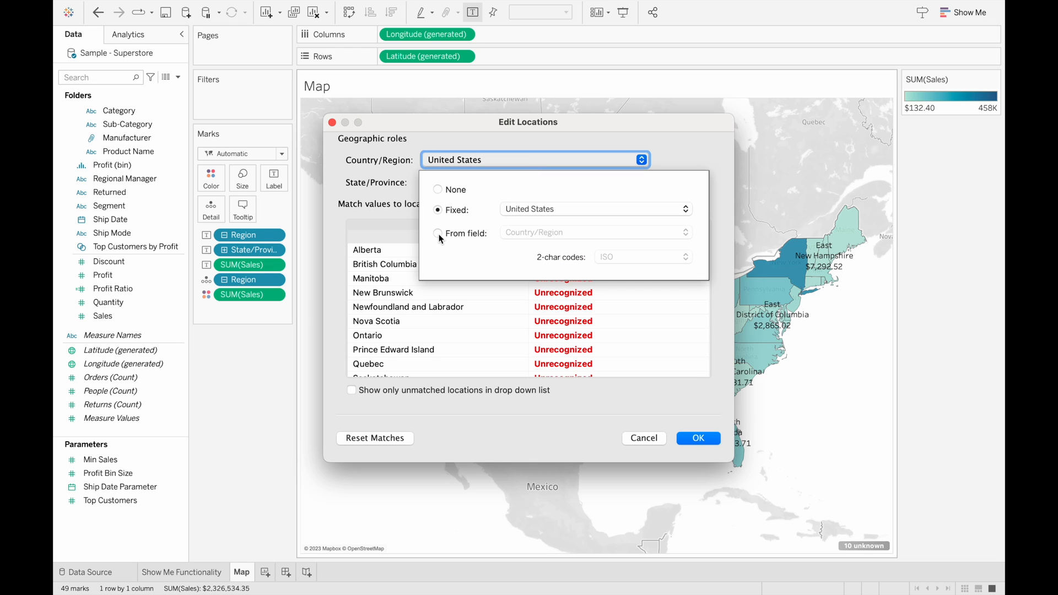
click(439, 232)
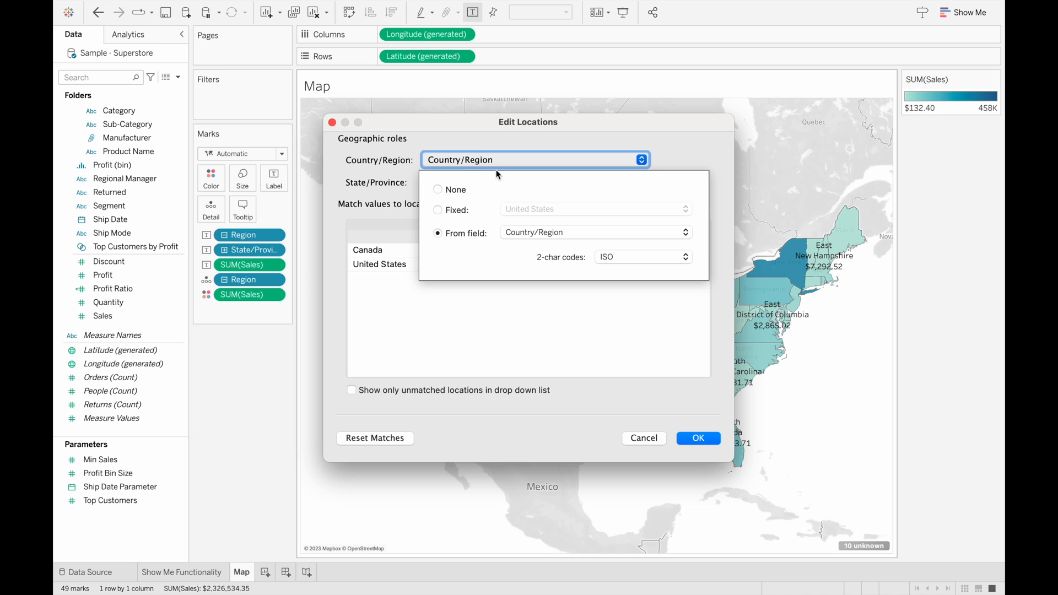
click(534, 159)
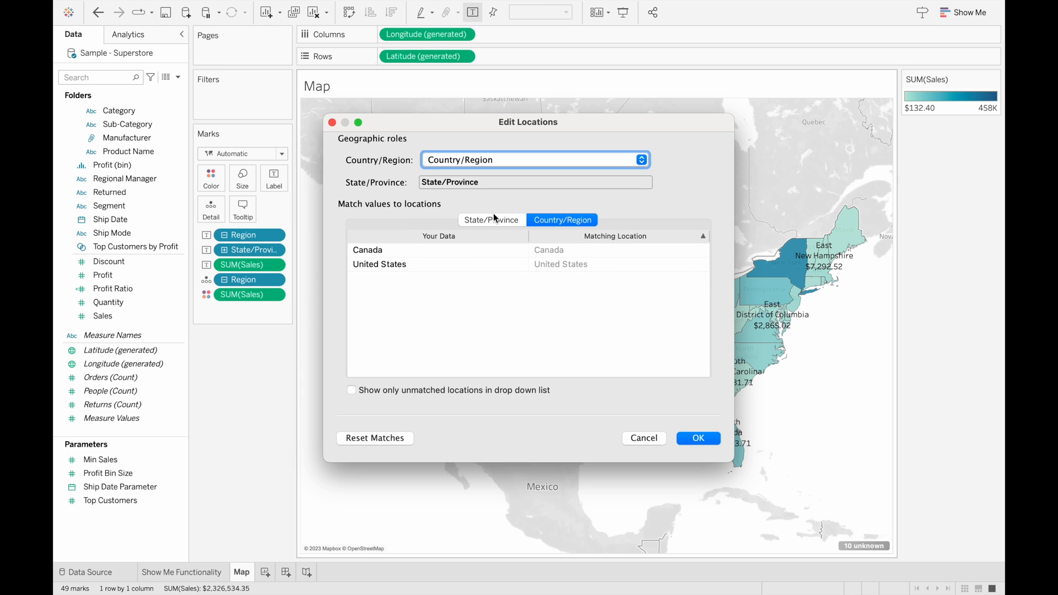
click(492, 219)
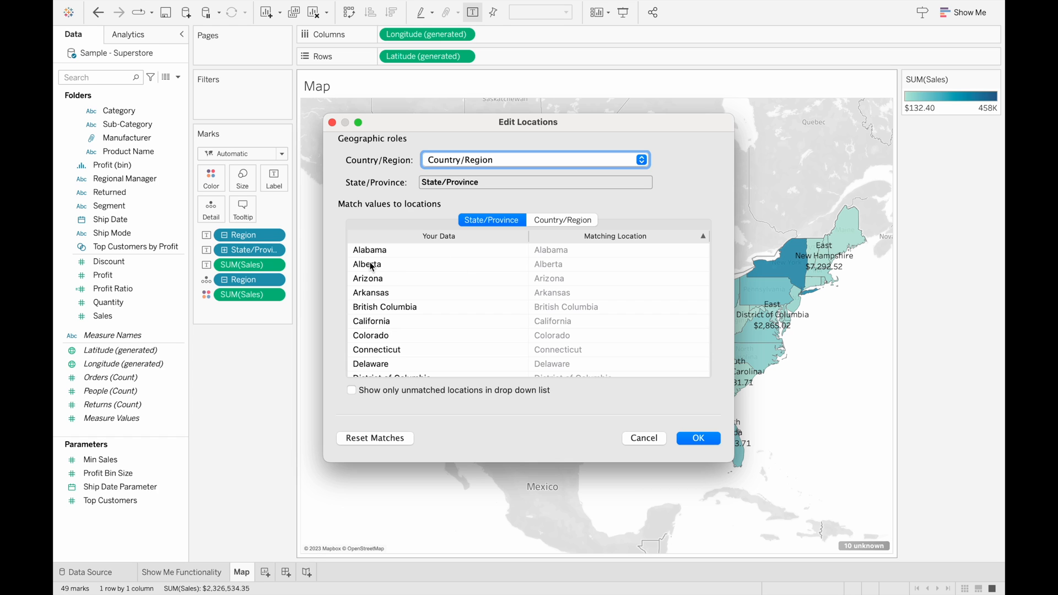
mouse_move(663, 360)
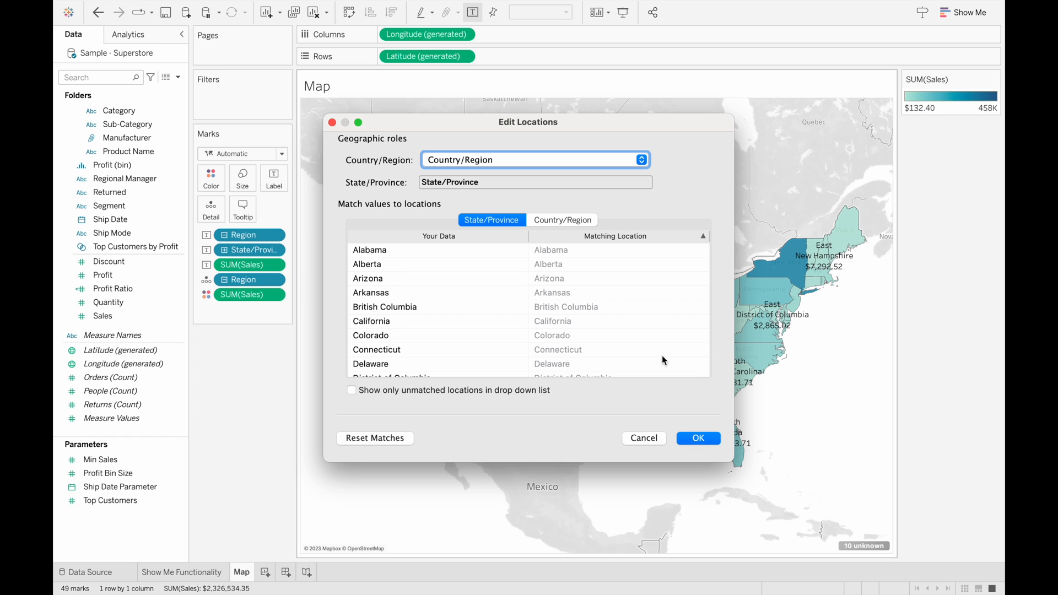
click(697, 438)
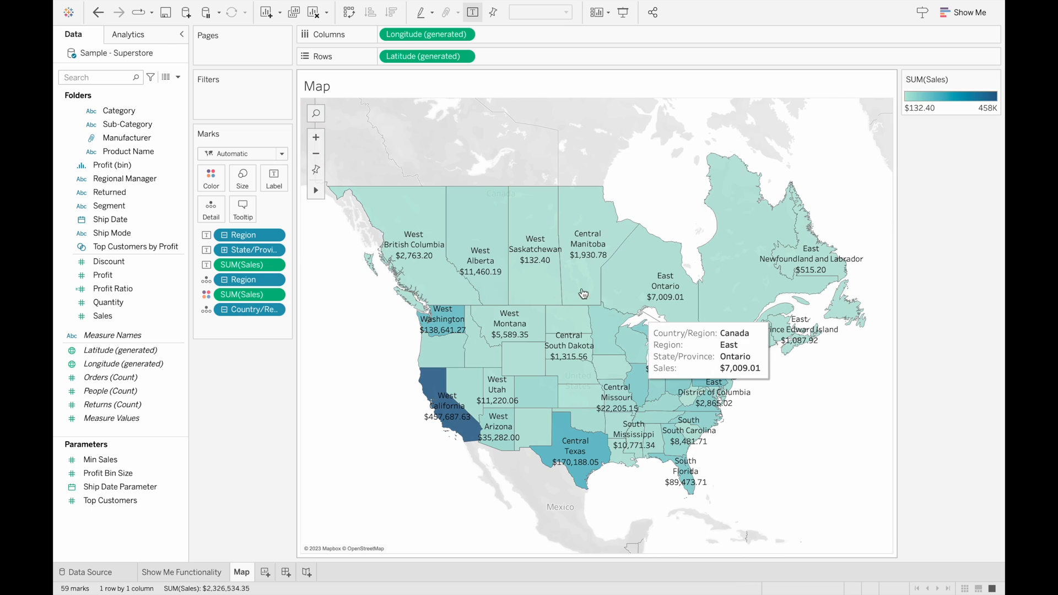
mouse_move(721, 297)
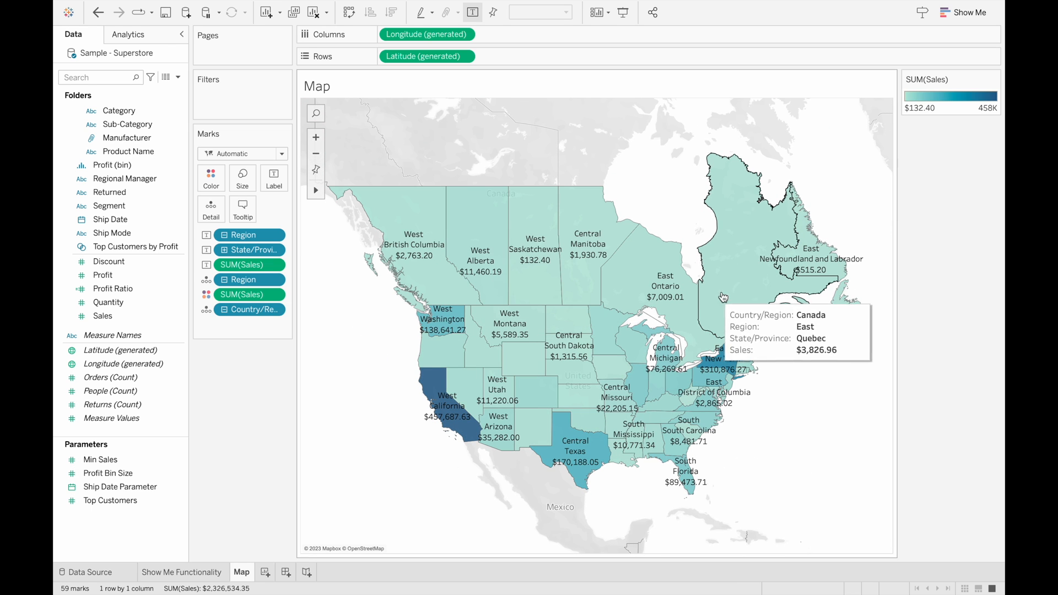
mouse_move(572, 275)
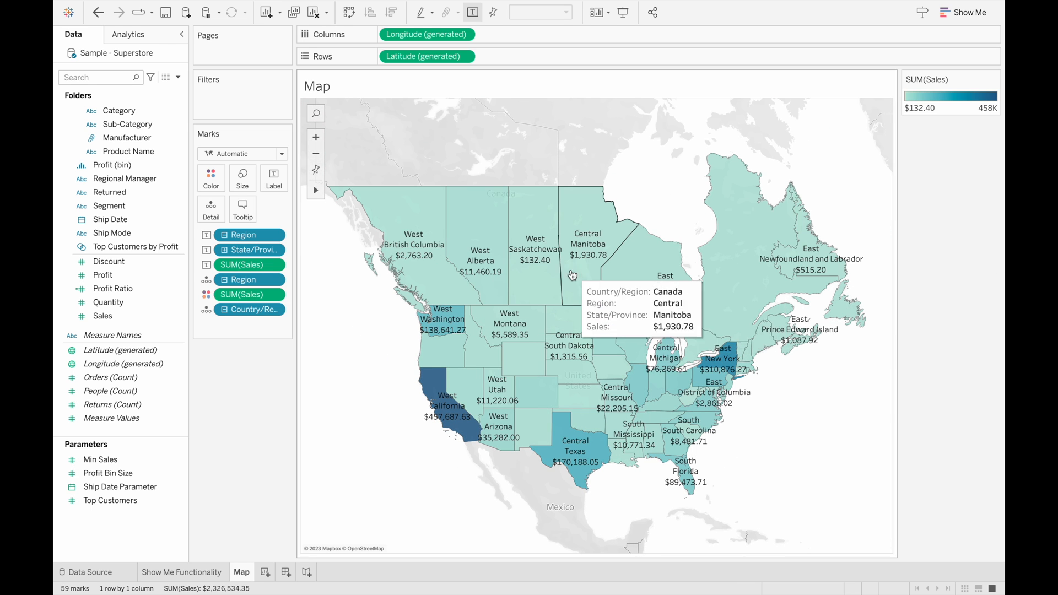